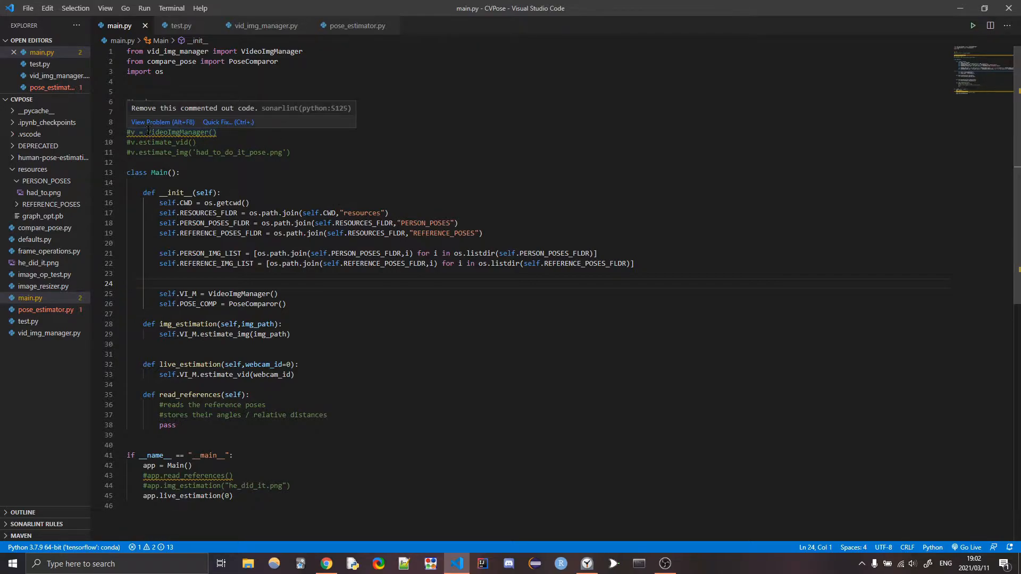
Step: Run main.py to start live webcam pose estimation with skeleton and joint angles
left_click(971, 25)
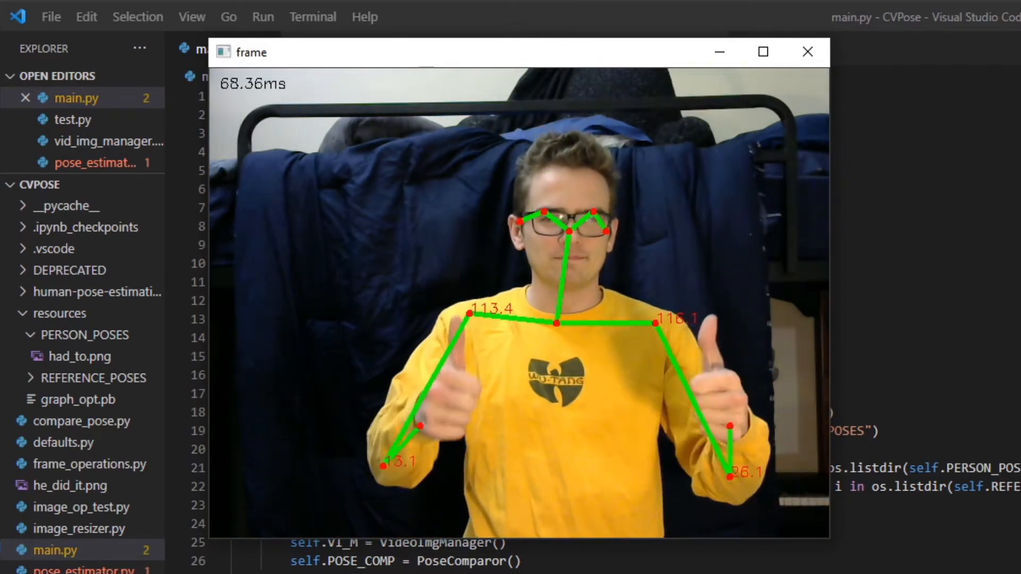
Step: Close the OpenCV 'frame' webcam window to return to main.py
left_click(807, 52)
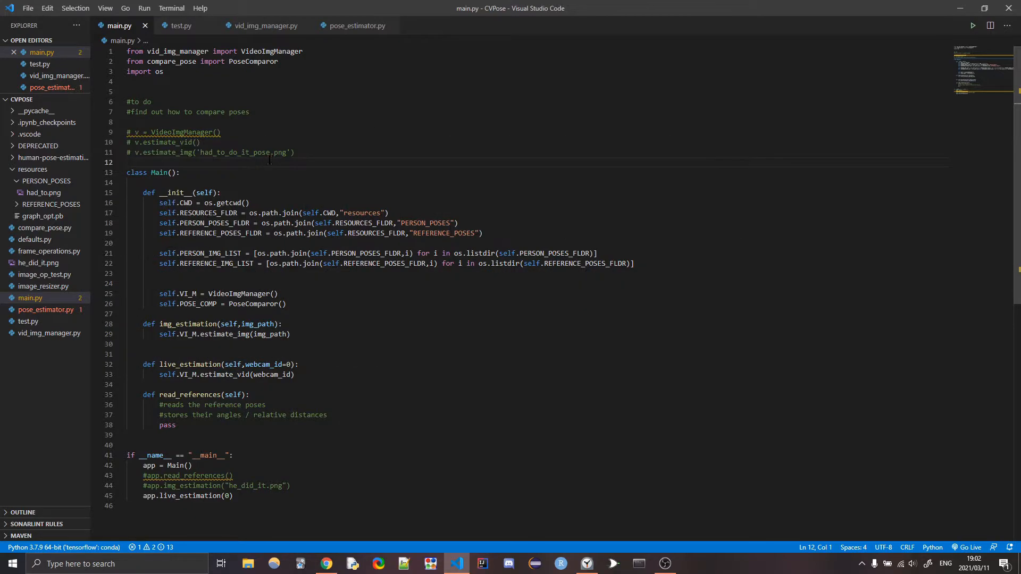
mouse_move(178, 26)
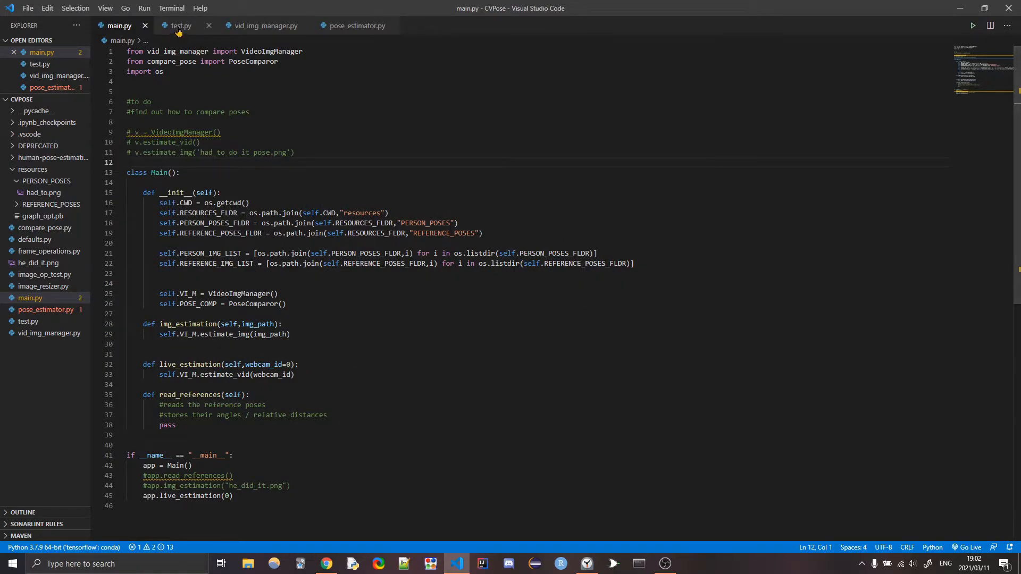
Step: Switch to test.py to edit its get_pose_key_angles call
left_click(180, 26)
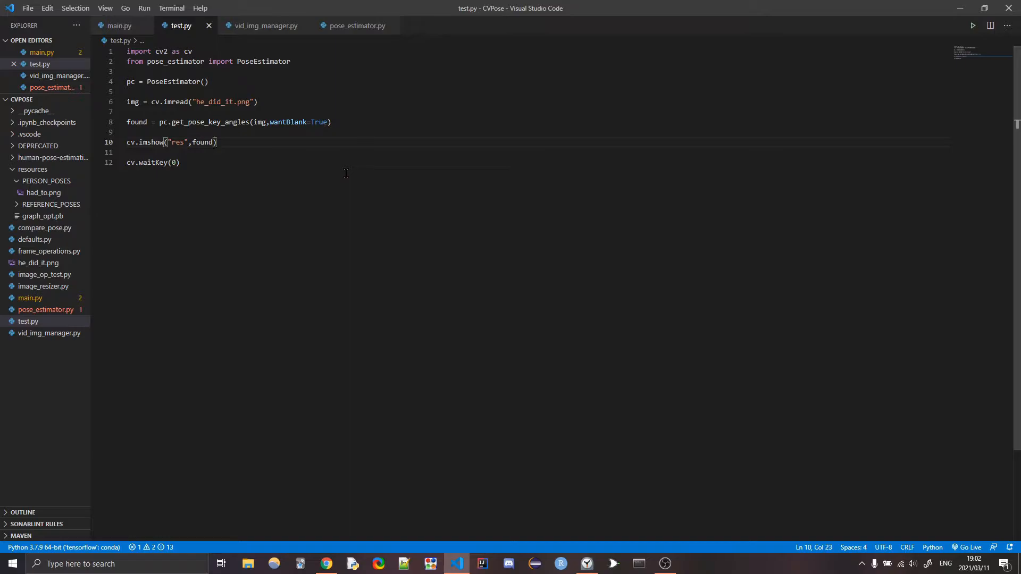
mouse_move(354, 142)
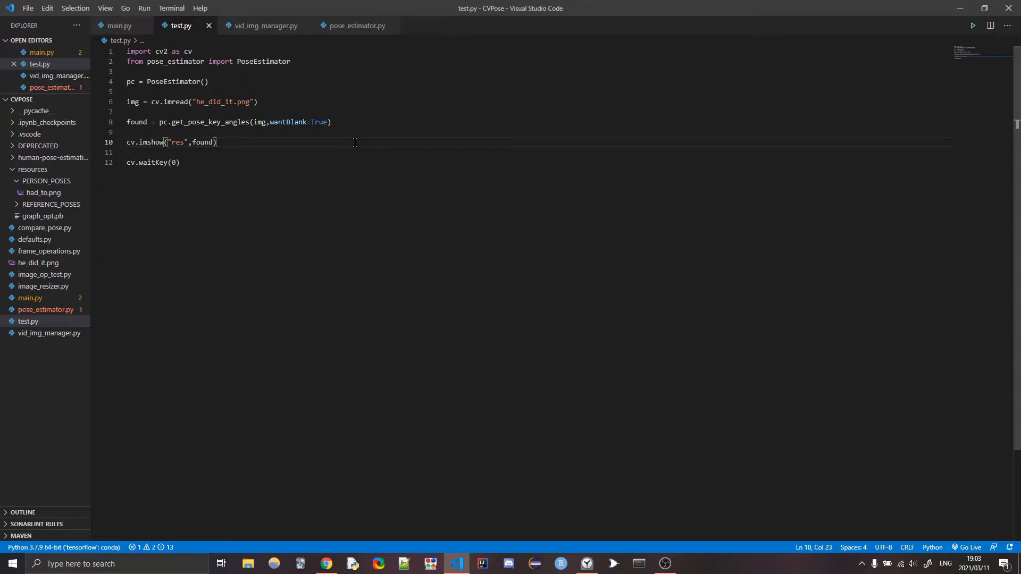
mouse_move(357, 139)
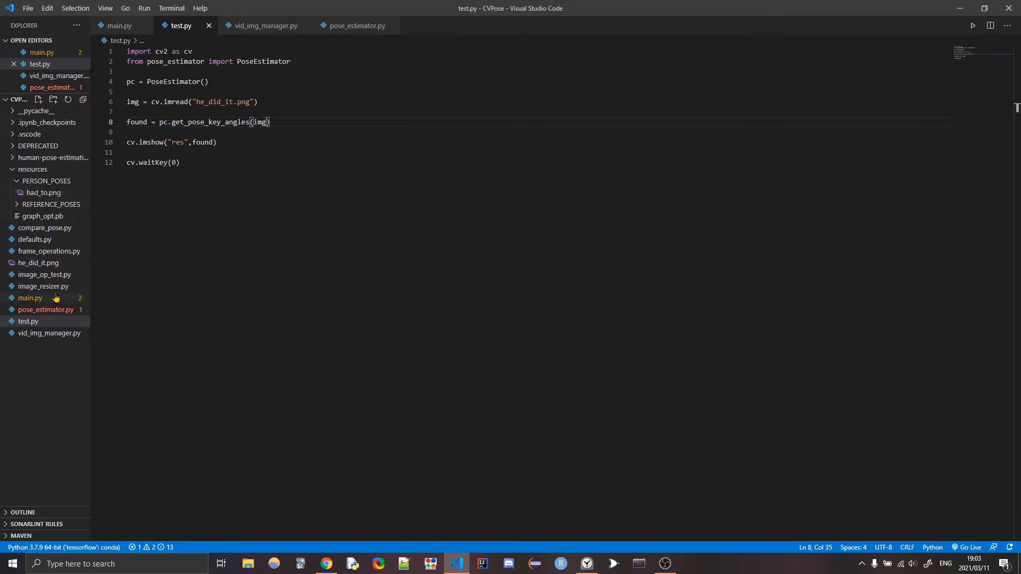
Step: Preview he_did_it.png, glance back at test.py, then reopen the photo
left_click(38, 263)
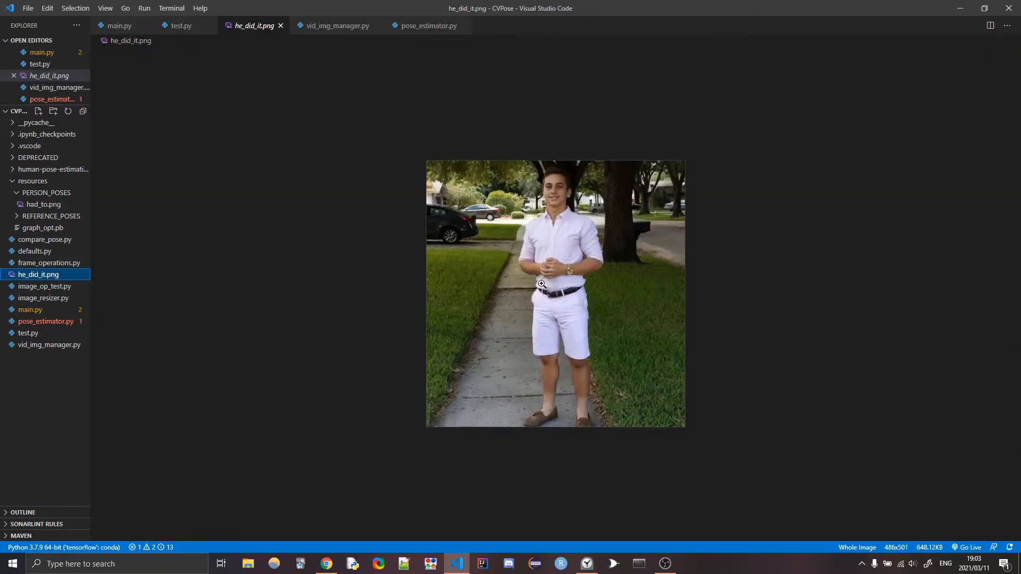
left_click(180, 25)
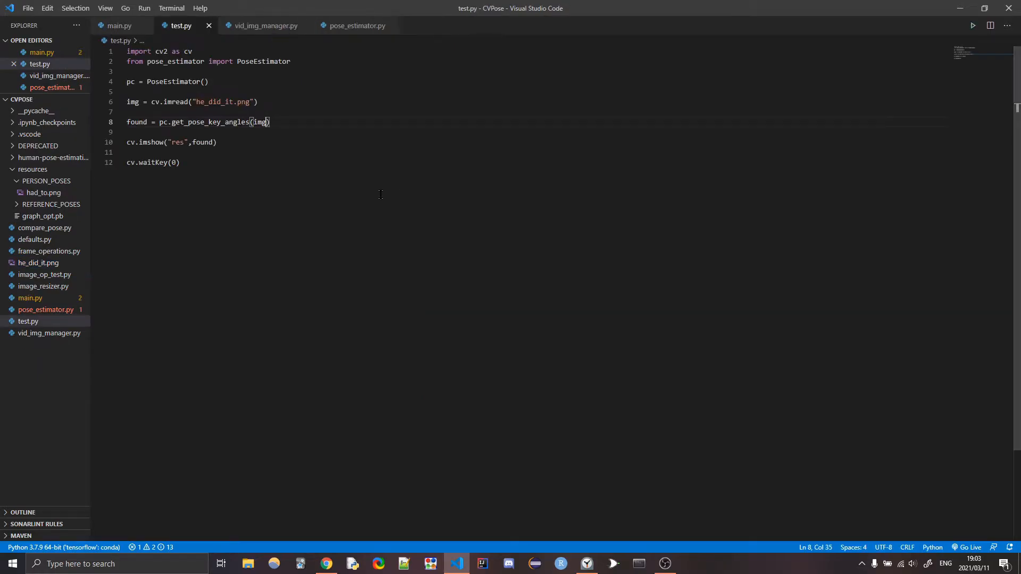
mouse_move(55, 269)
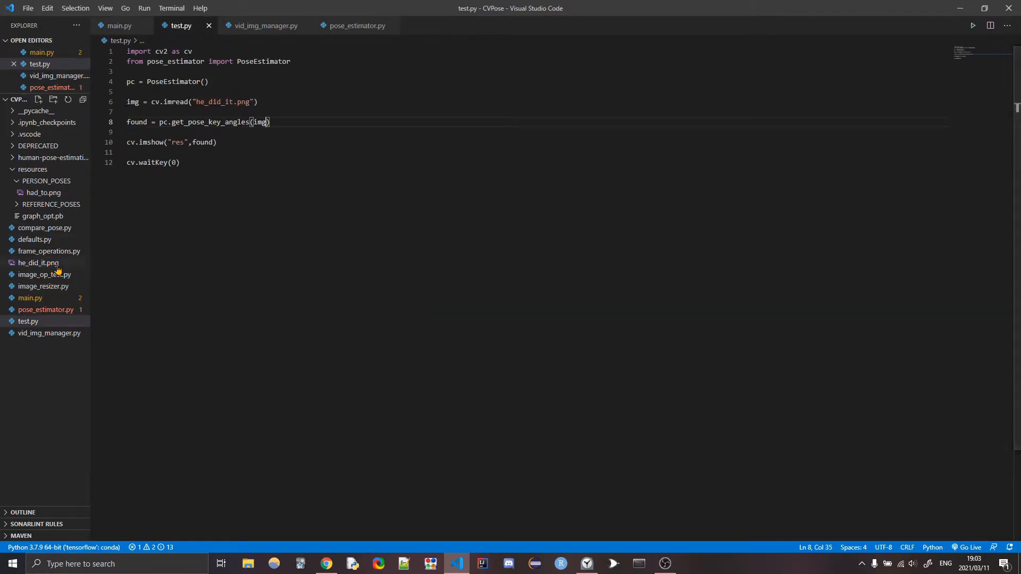
left_click(38, 262)
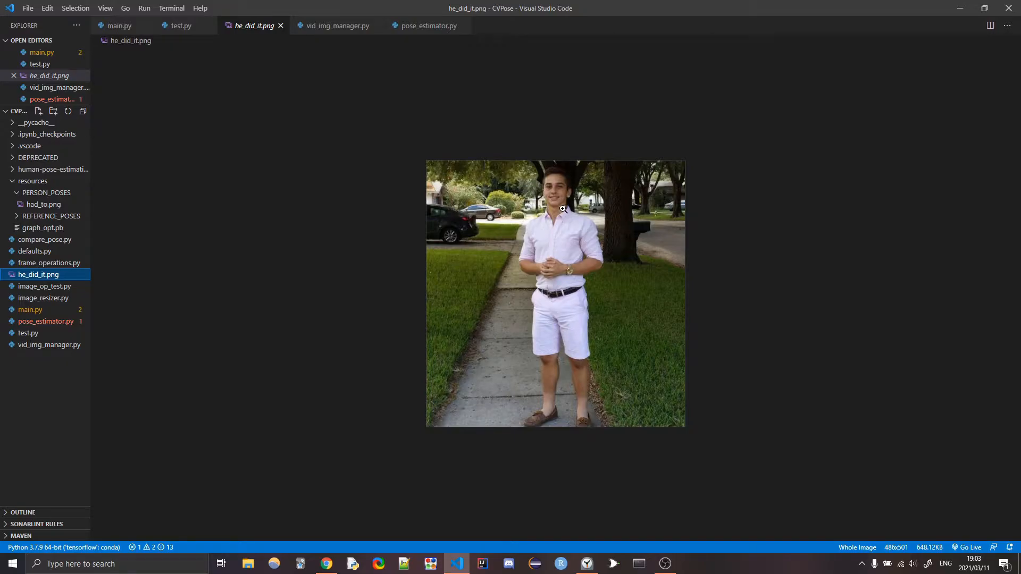
mouse_move(566, 252)
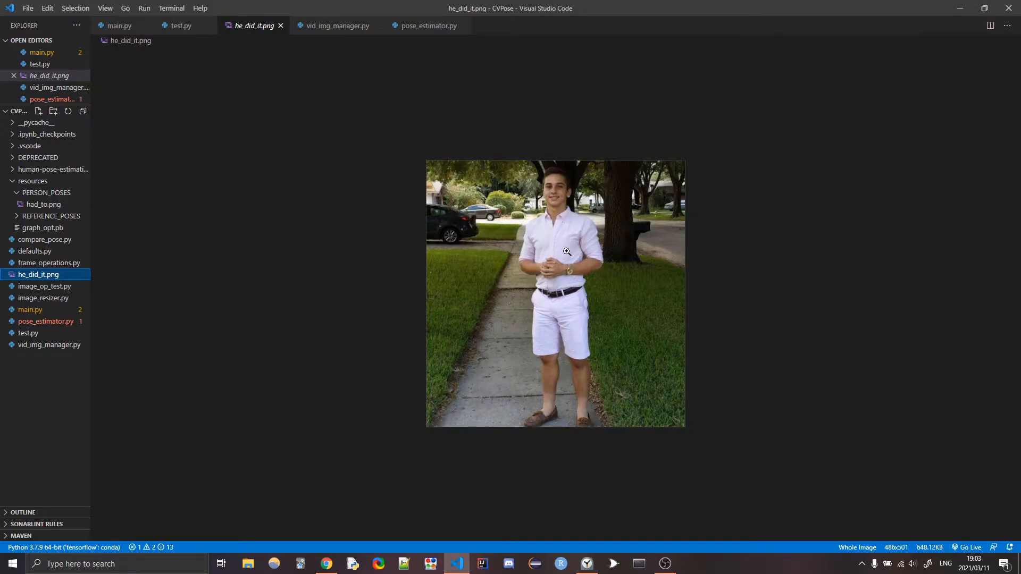
mouse_move(550, 215)
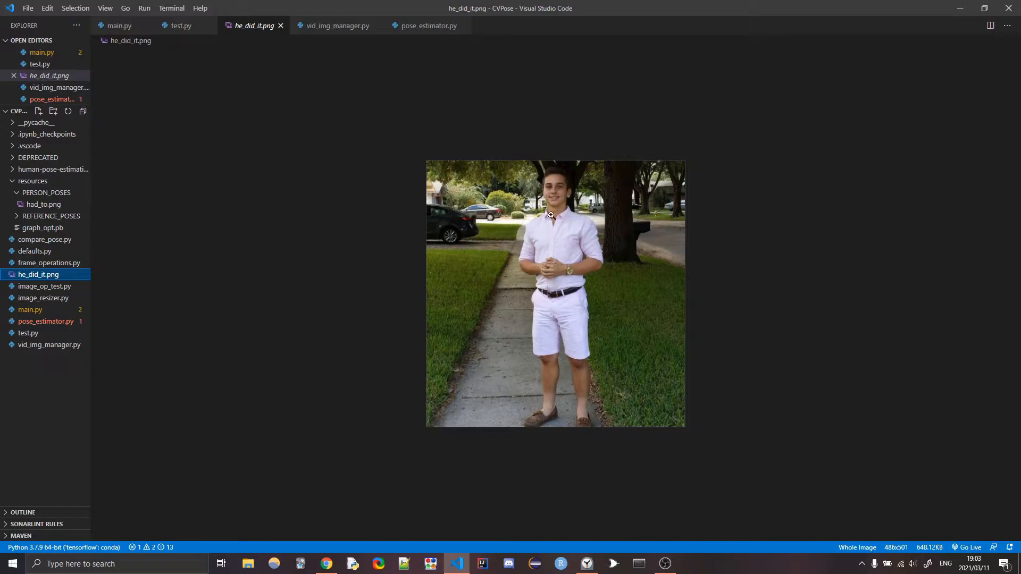
mouse_move(570, 313)
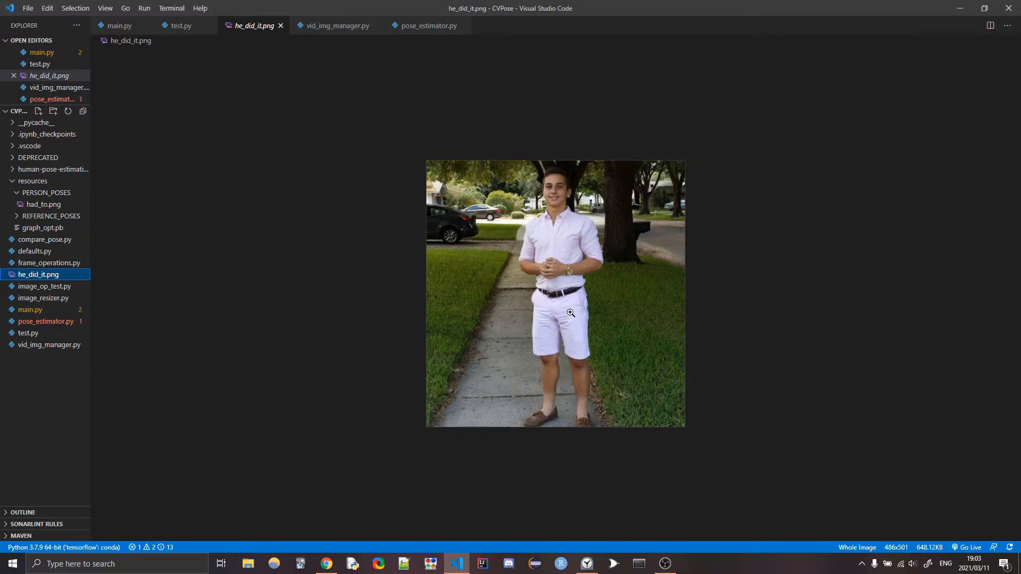
mouse_move(550, 394)
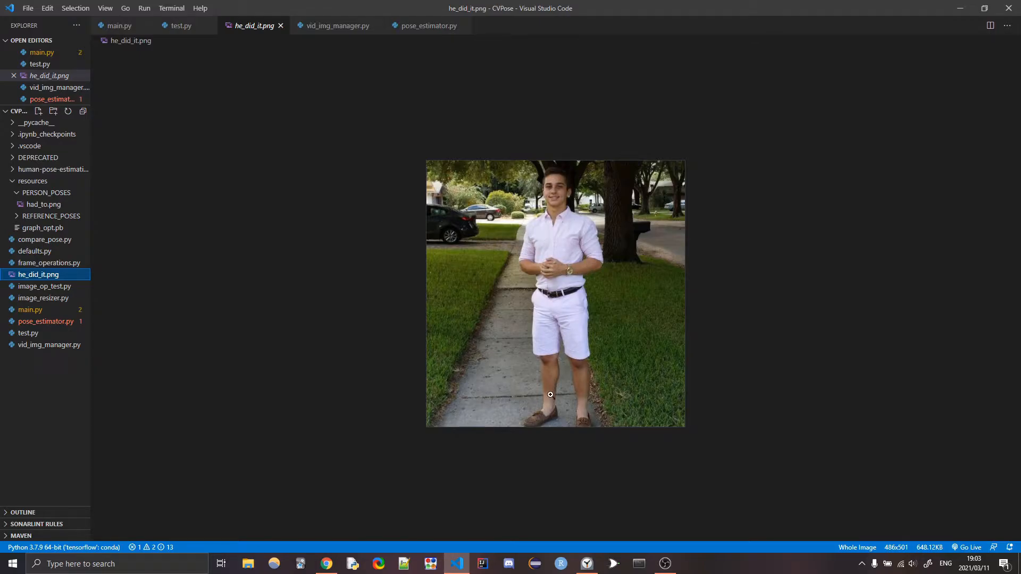
mouse_move(550, 226)
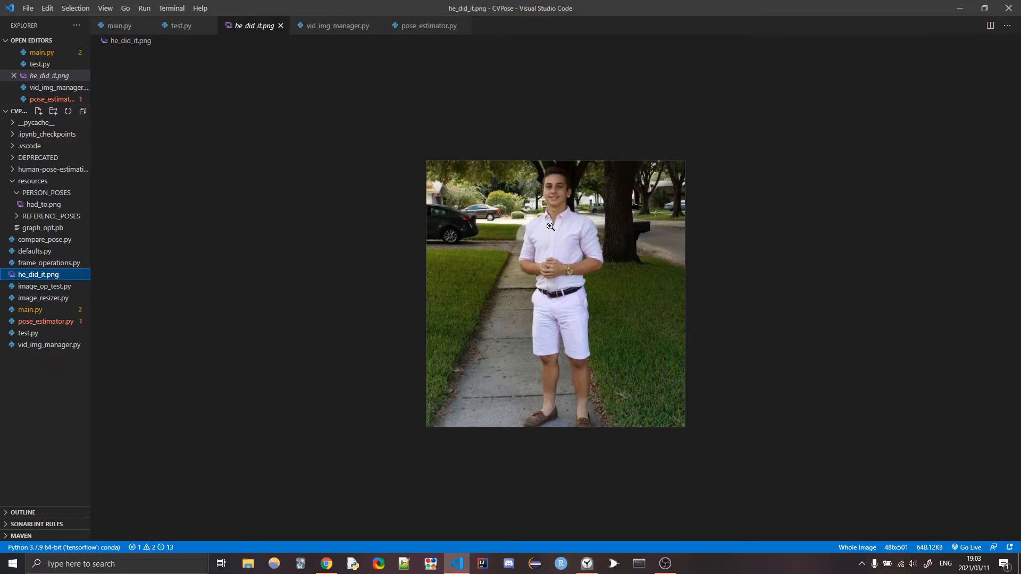
mouse_move(552, 383)
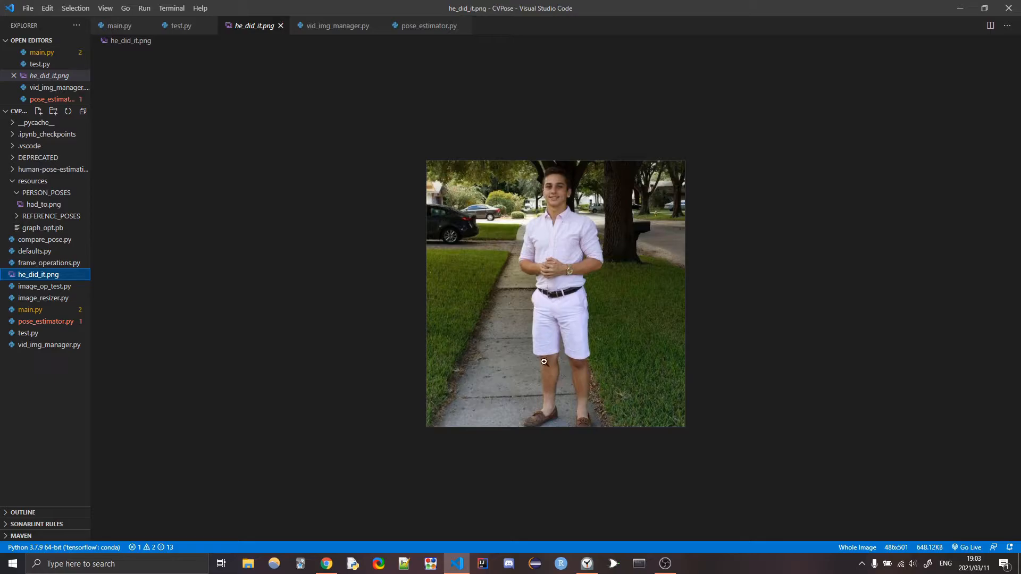
mouse_move(549, 310)
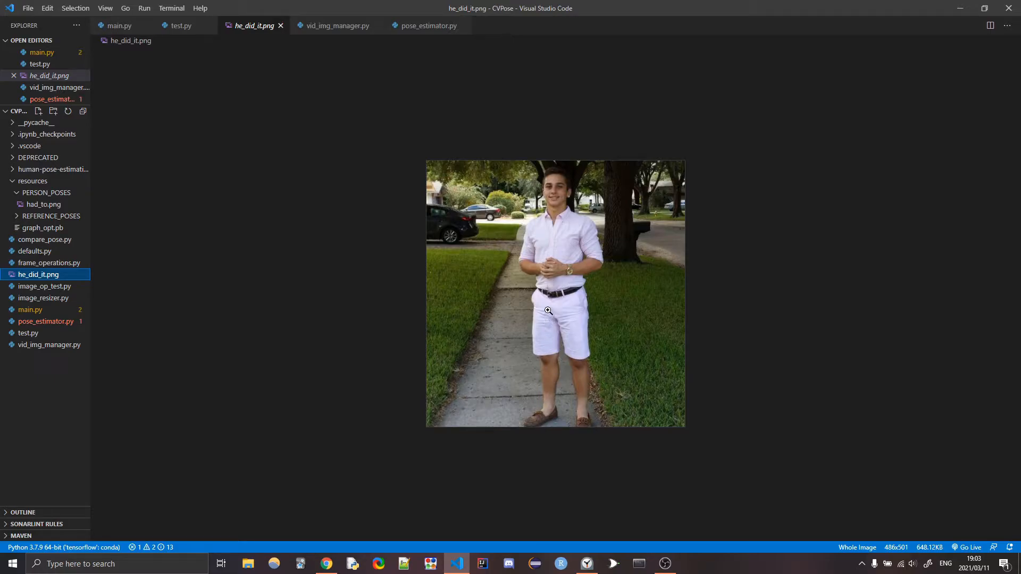
mouse_move(546, 411)
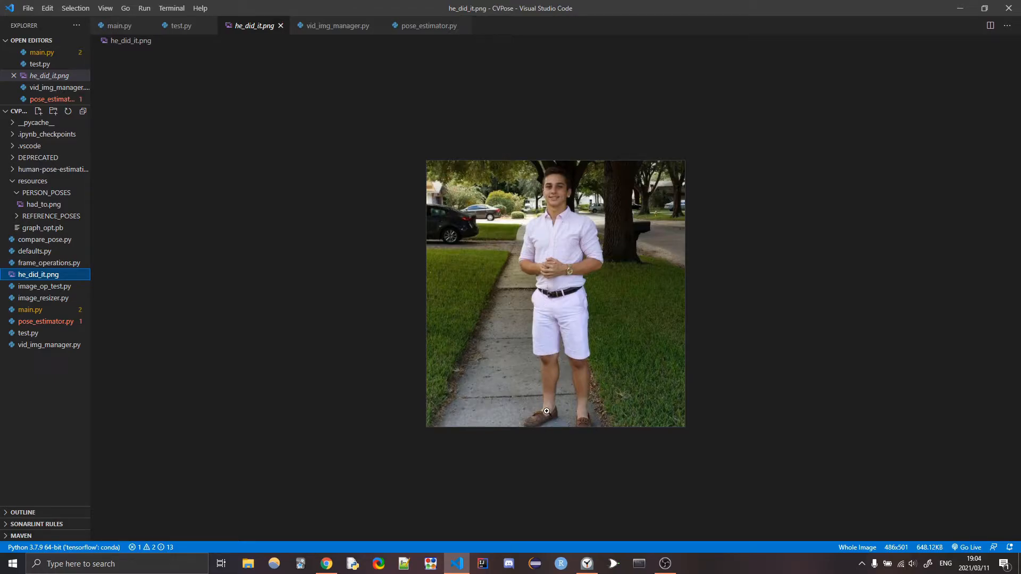
mouse_move(549, 365)
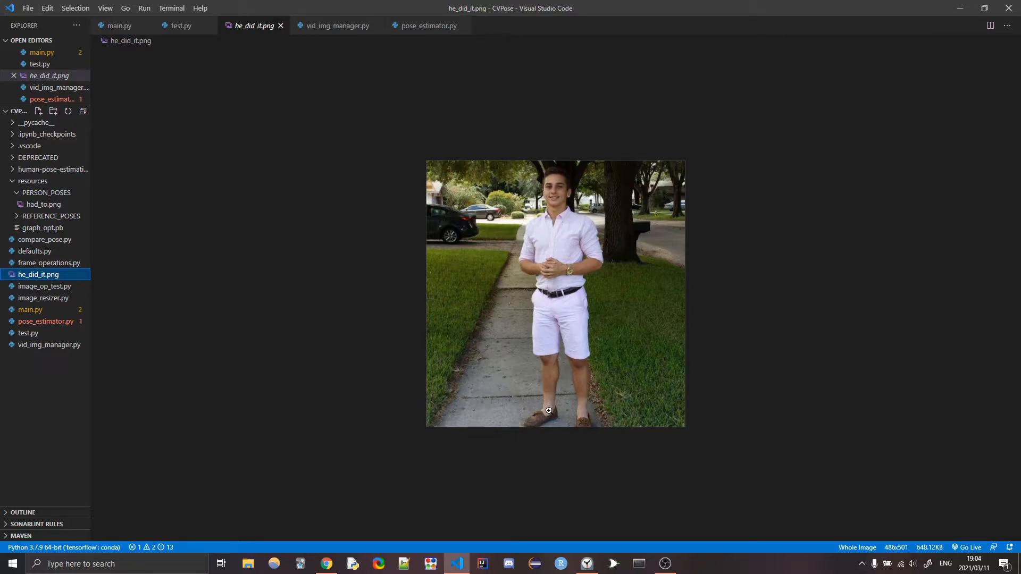
mouse_move(230, 319)
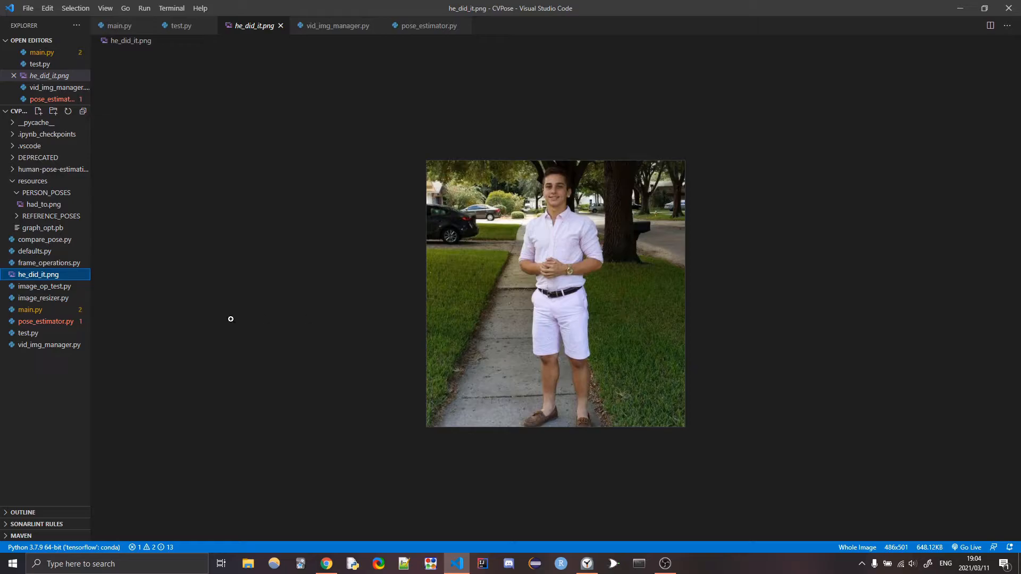
mouse_move(181, 25)
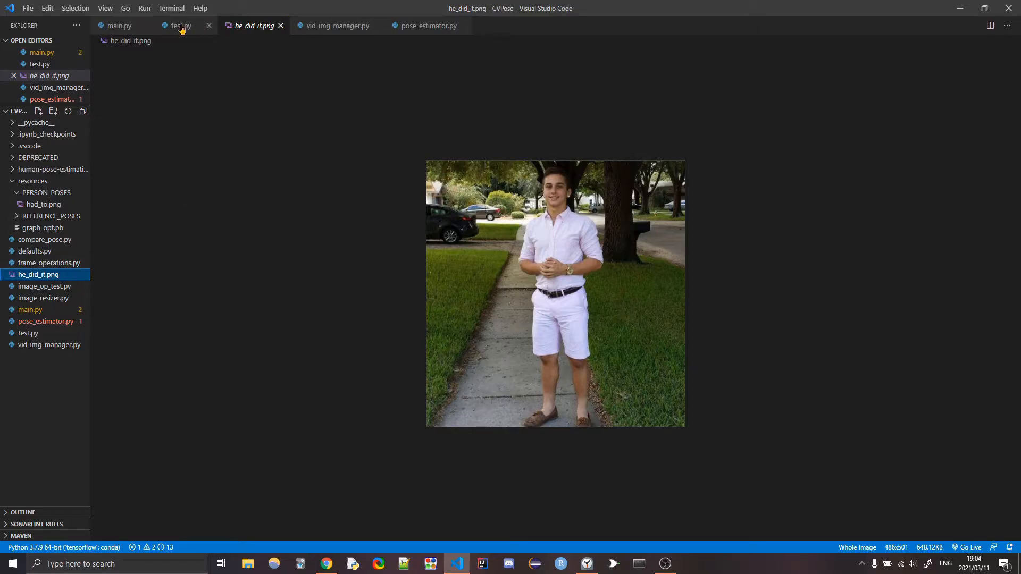
Step: Return to test.py, which reads he_did_it.png and shows its pose key angles
left_click(181, 26)
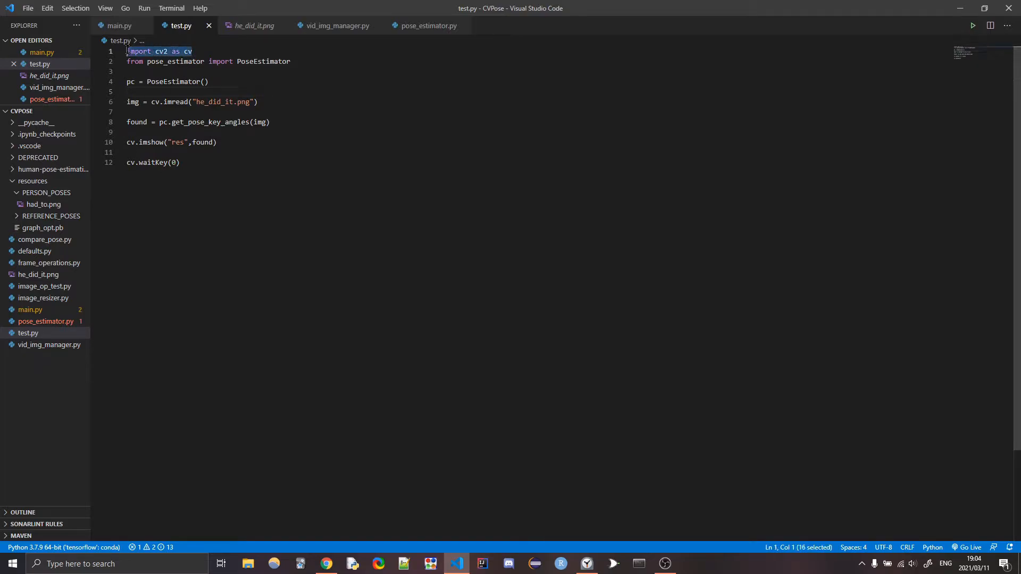
left_click(210, 61)
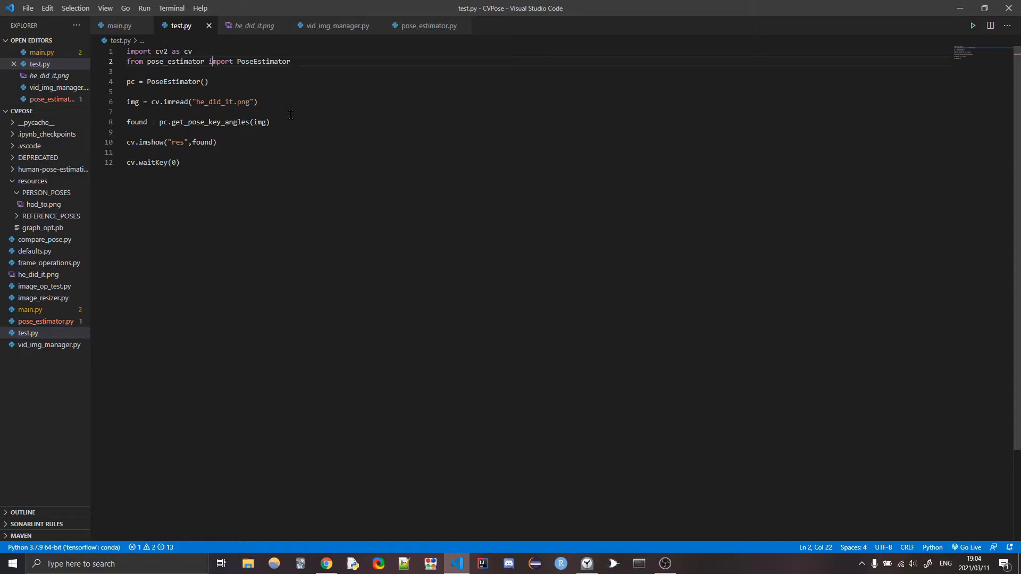
mouse_move(369, 115)
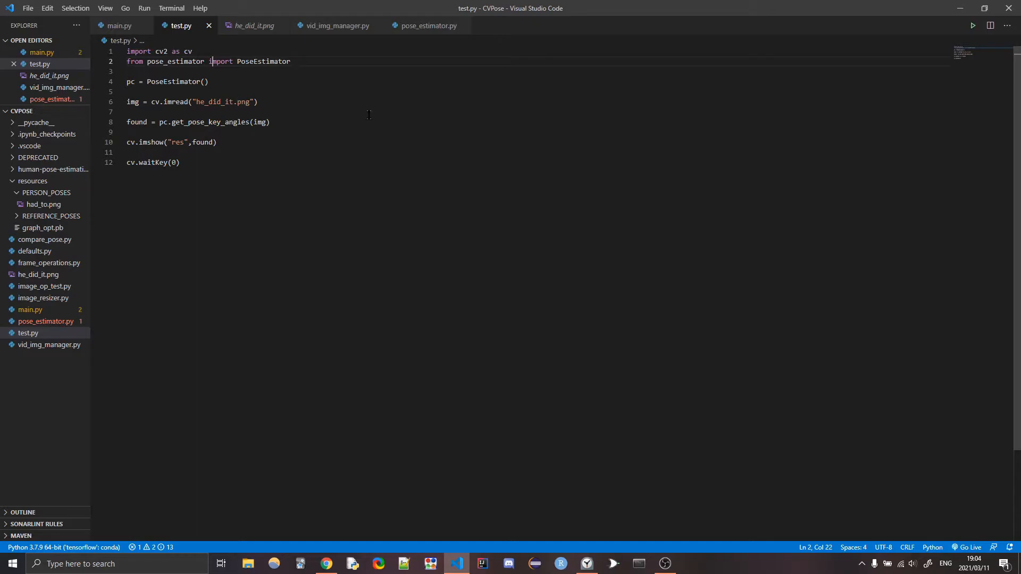
mouse_move(394, 159)
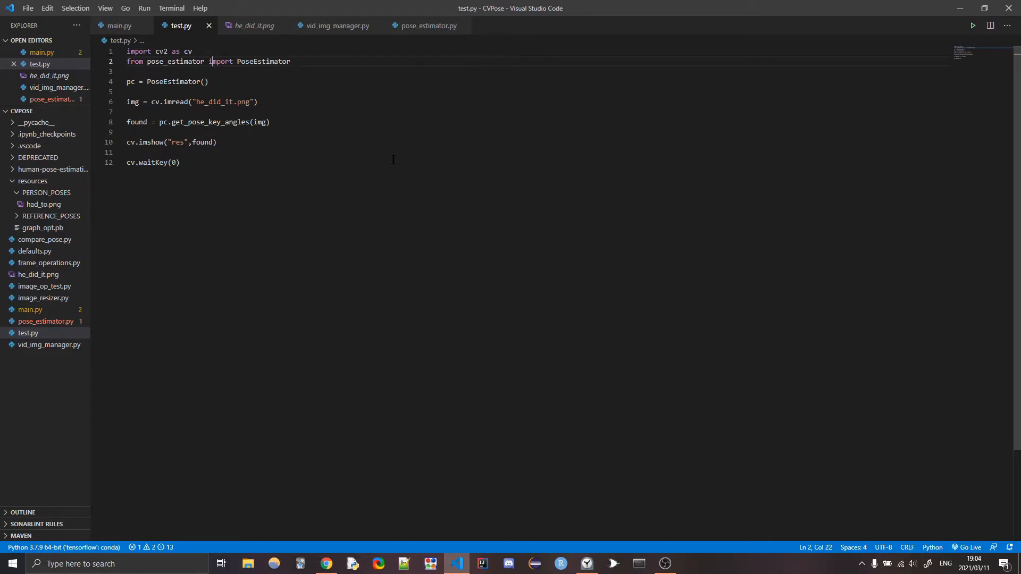
mouse_move(261, 81)
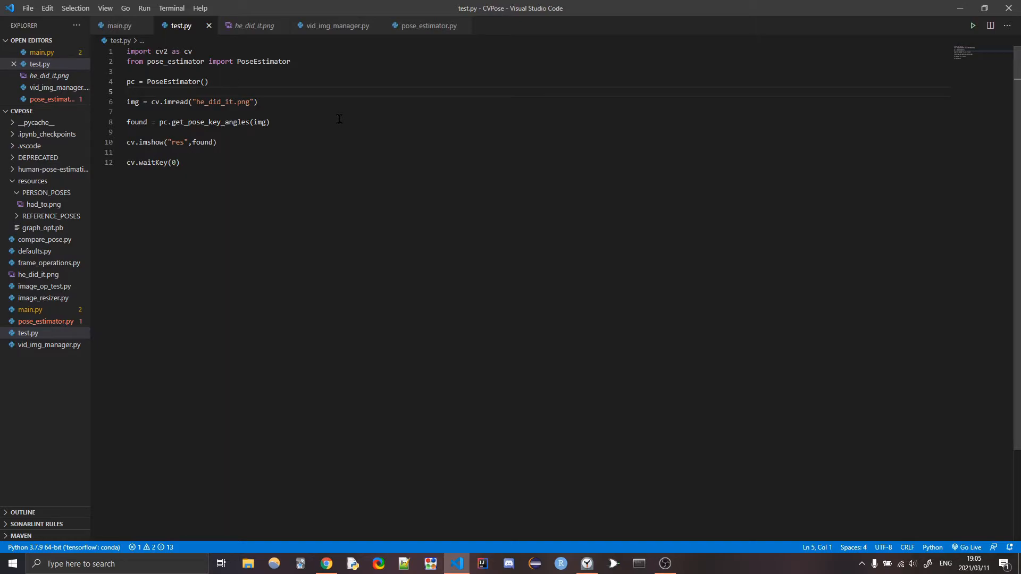
left_click(269, 121)
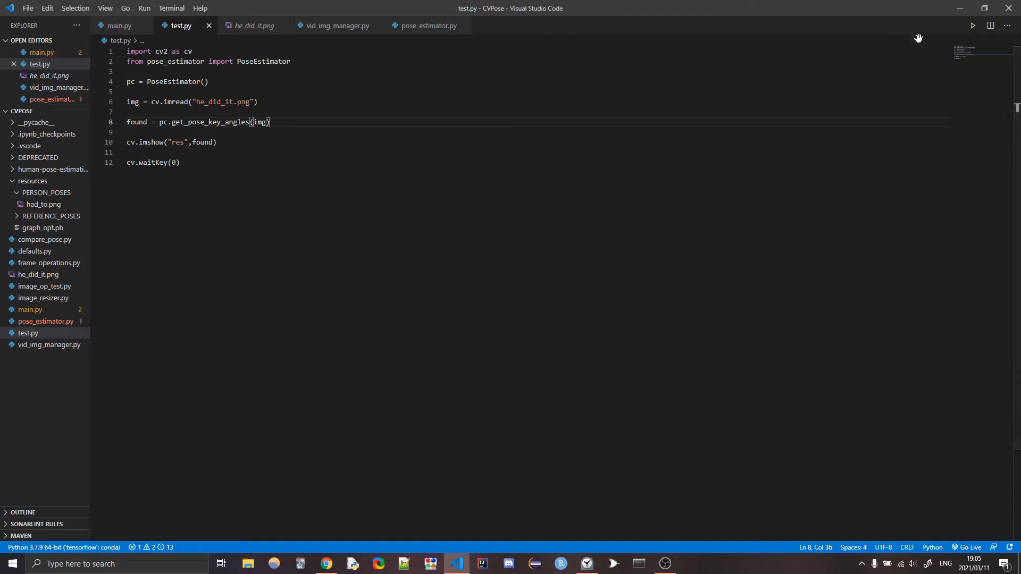
Step: Run test.py and reposition the 'res' window showing the skeleton and arm angles
left_click(972, 25)
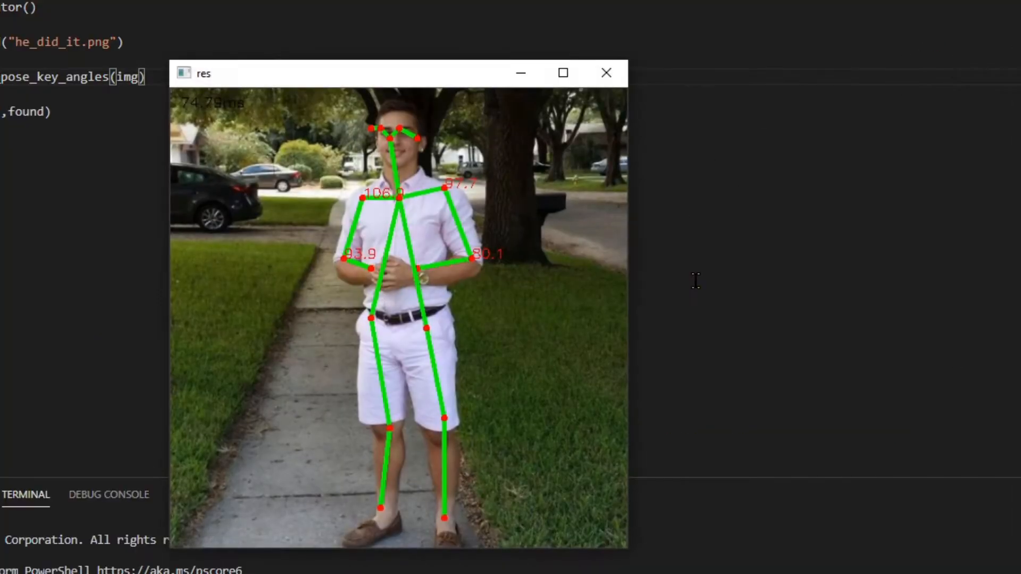
left_click_drag(362, 72, 430, 37)
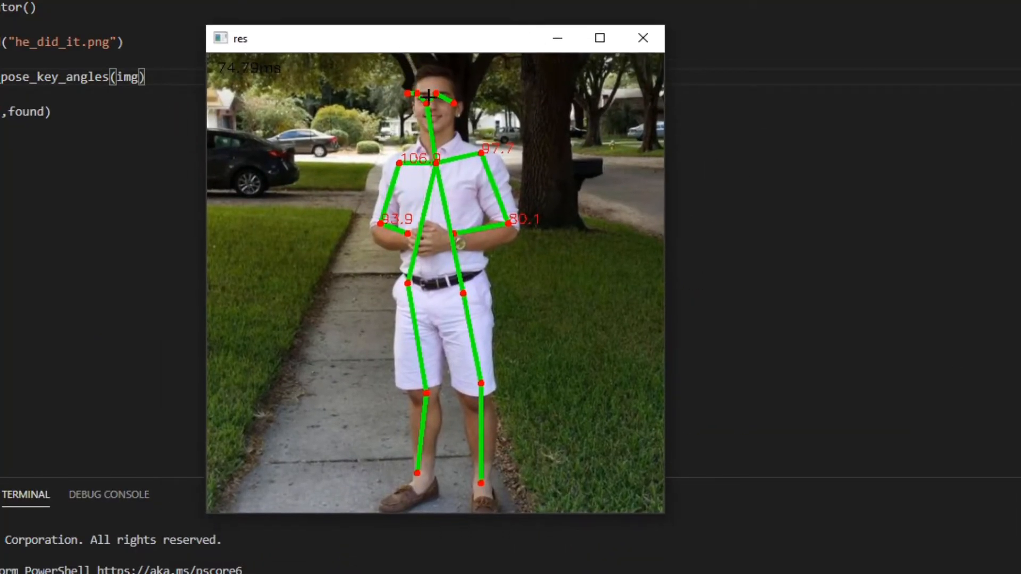
mouse_move(461, 272)
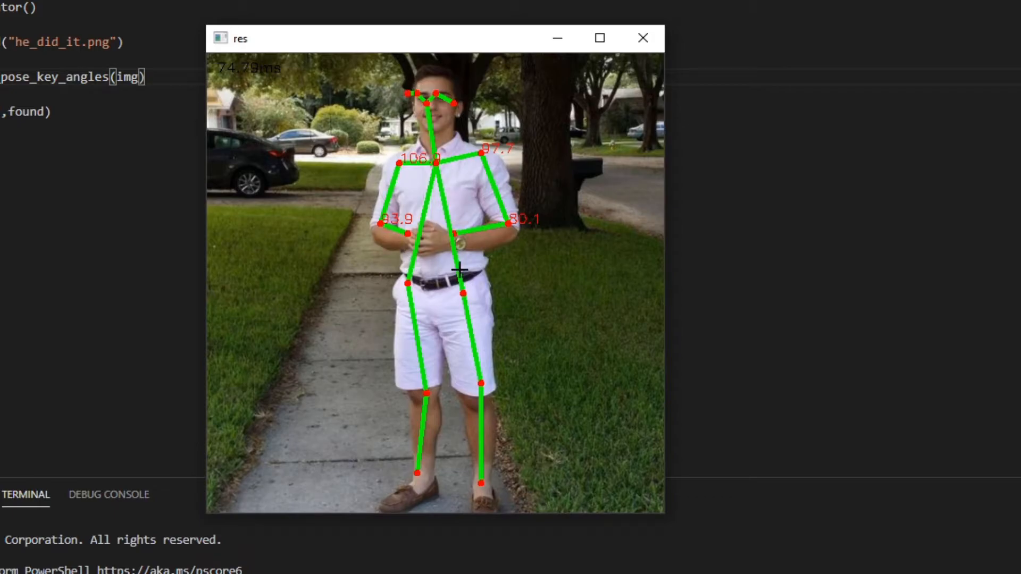
mouse_move(453, 181)
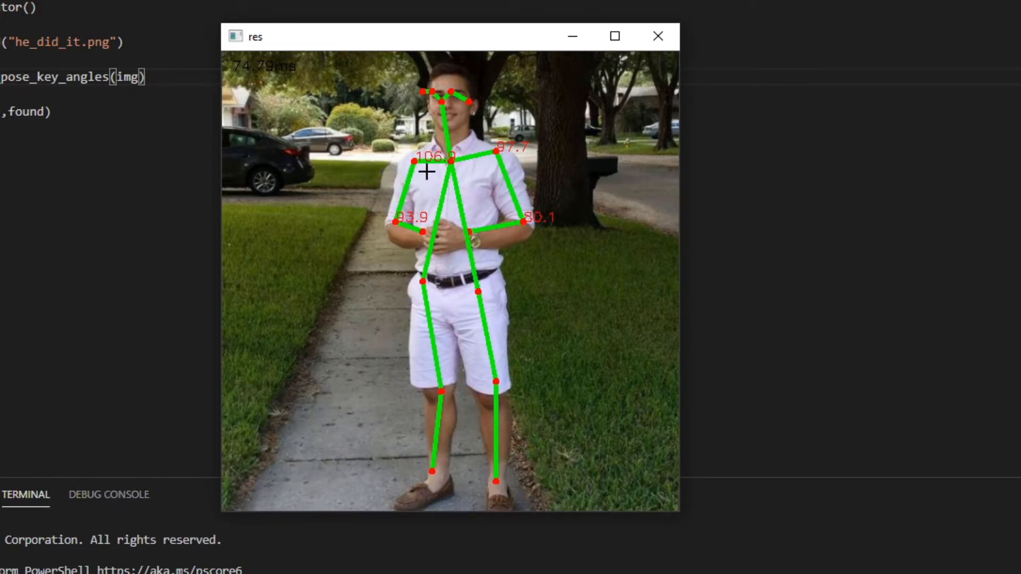
mouse_move(403, 220)
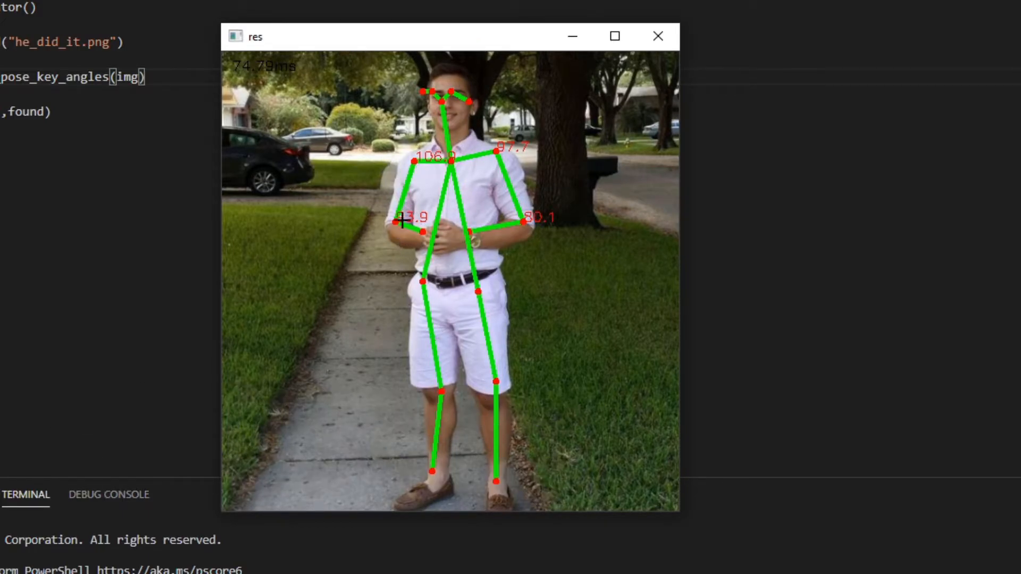
mouse_move(437, 260)
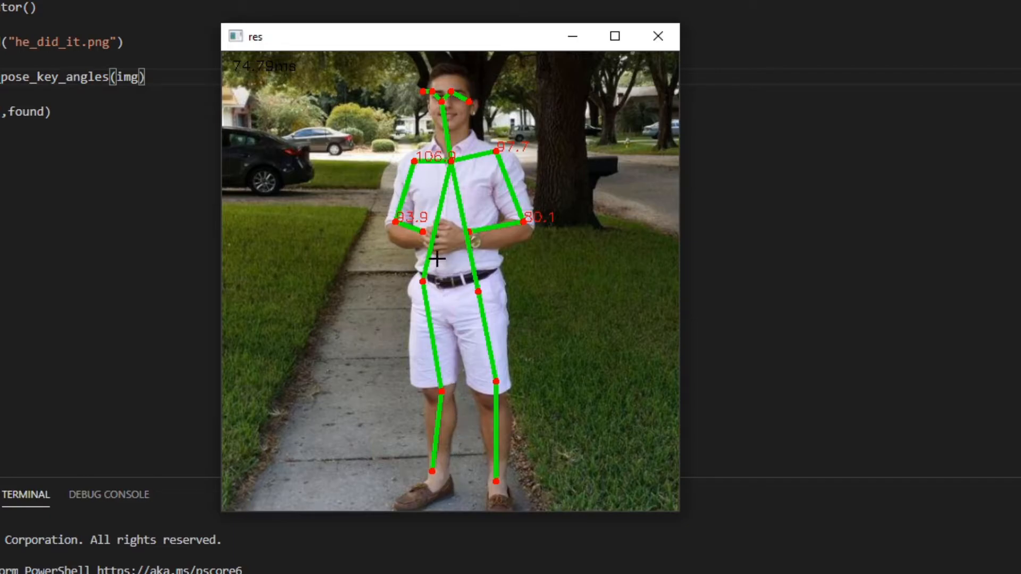
mouse_move(461, 150)
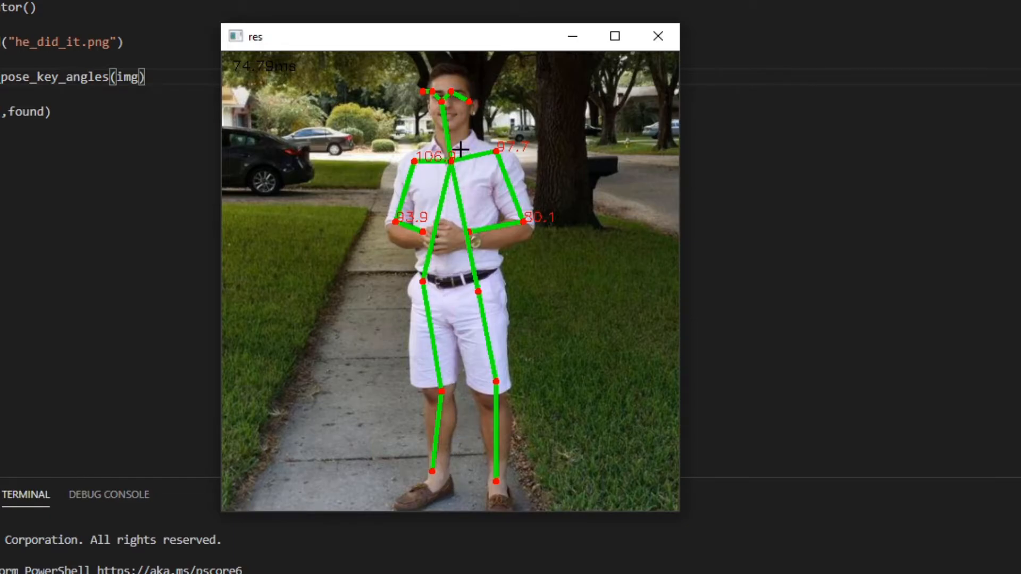
mouse_move(410, 188)
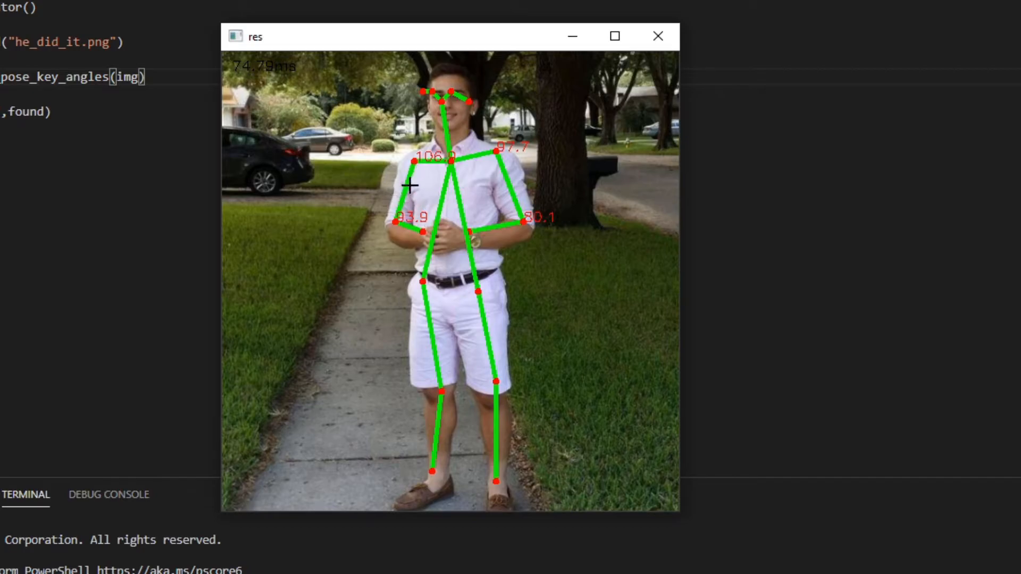
mouse_move(490, 197)
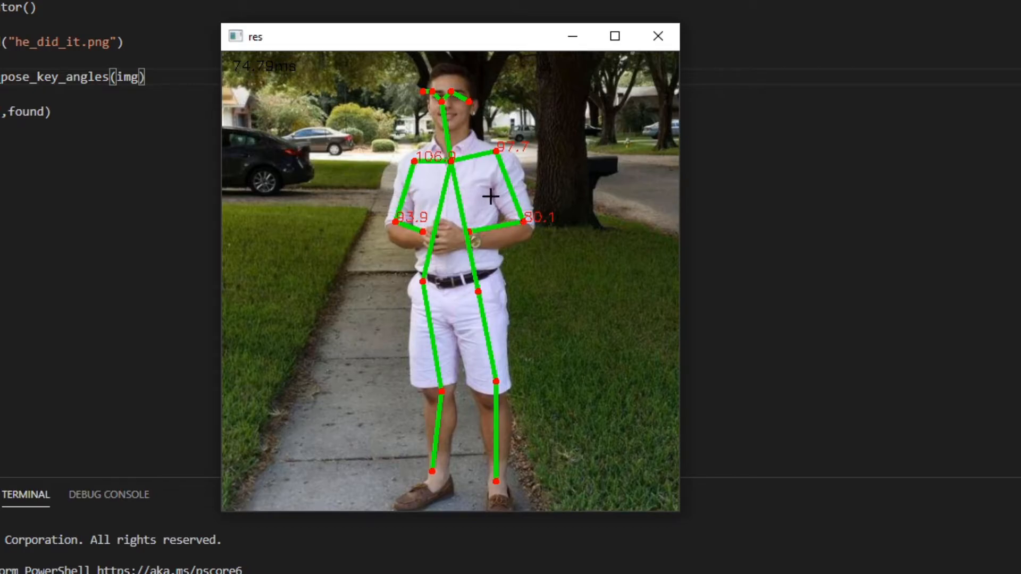
mouse_move(489, 142)
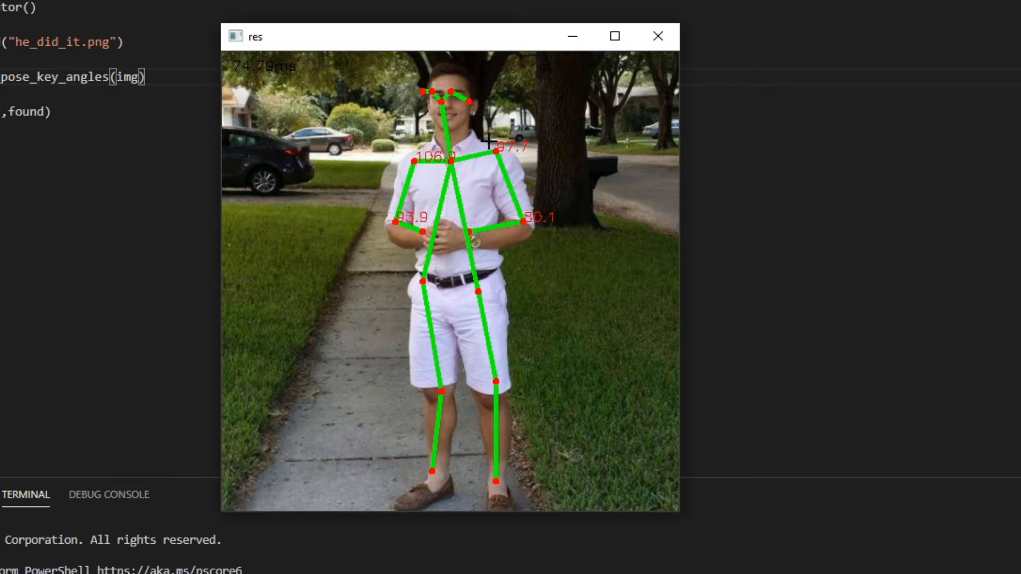
mouse_move(443, 171)
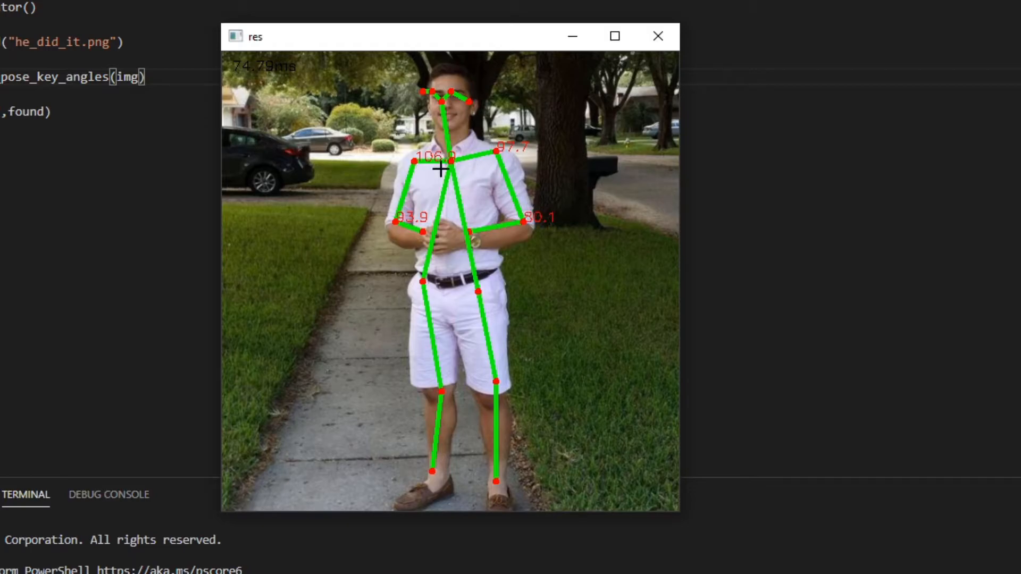
mouse_move(484, 160)
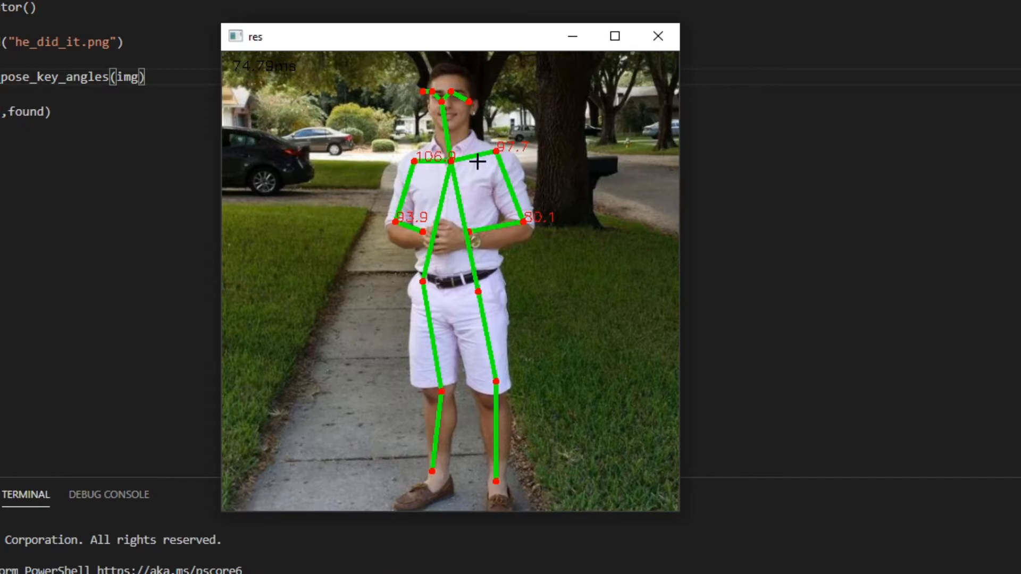
mouse_move(456, 161)
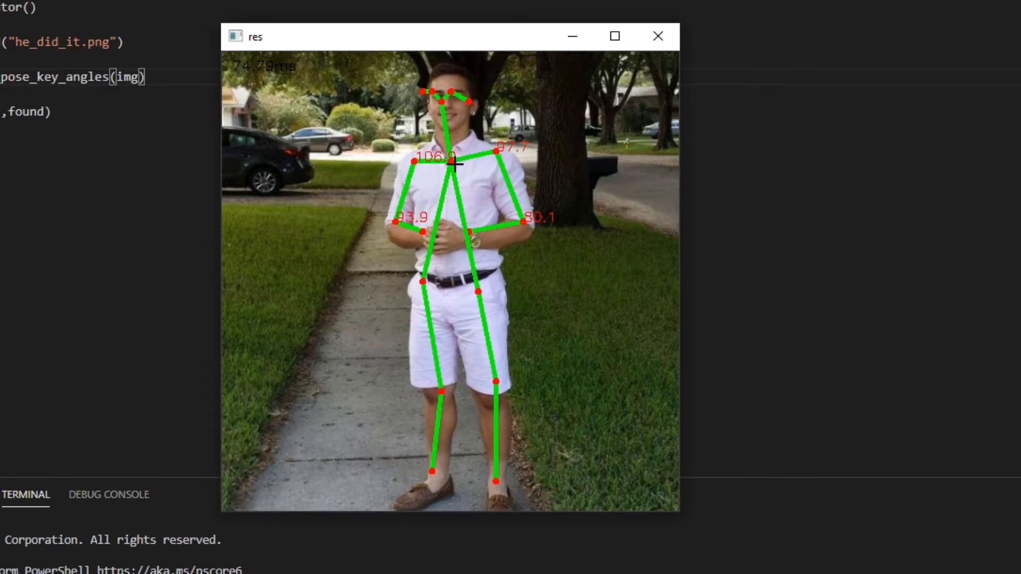
mouse_move(518, 223)
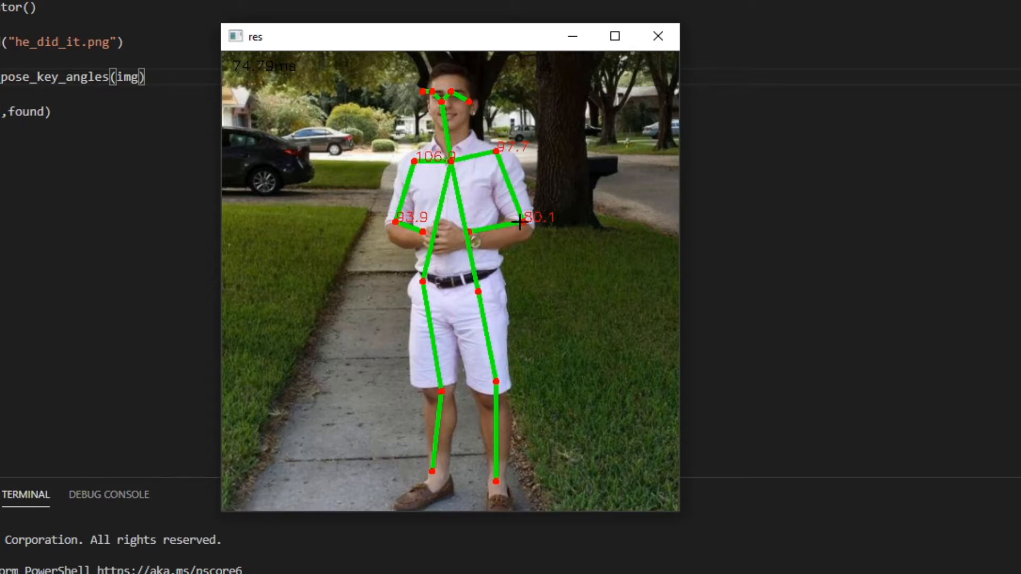
mouse_move(476, 167)
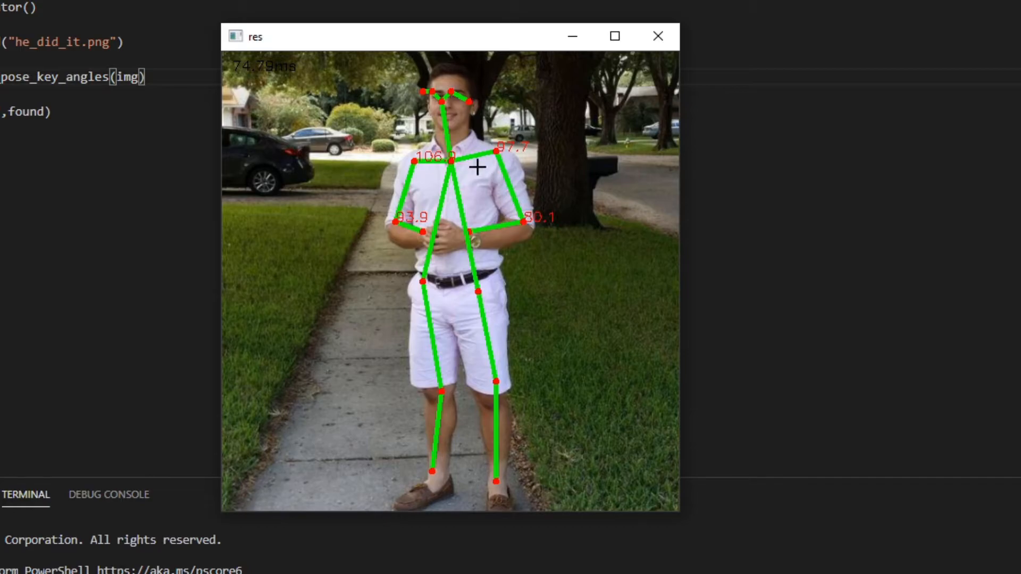
mouse_move(494, 161)
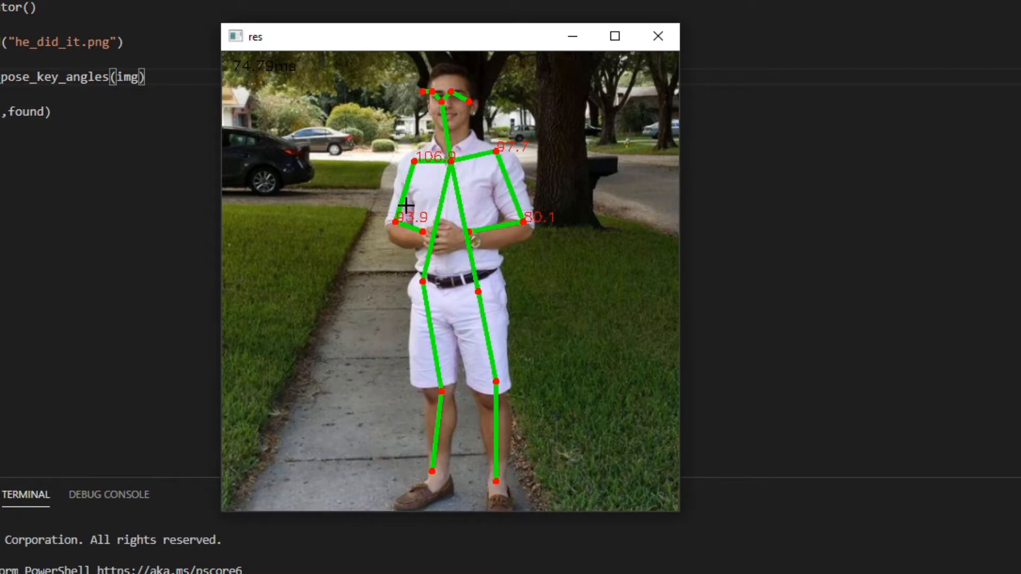
mouse_move(533, 235)
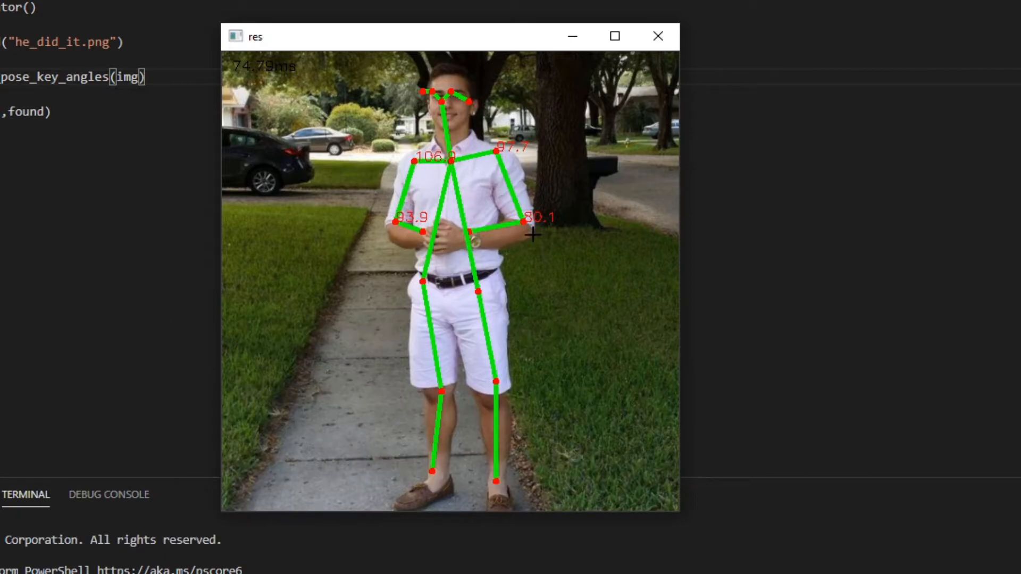
mouse_move(493, 309)
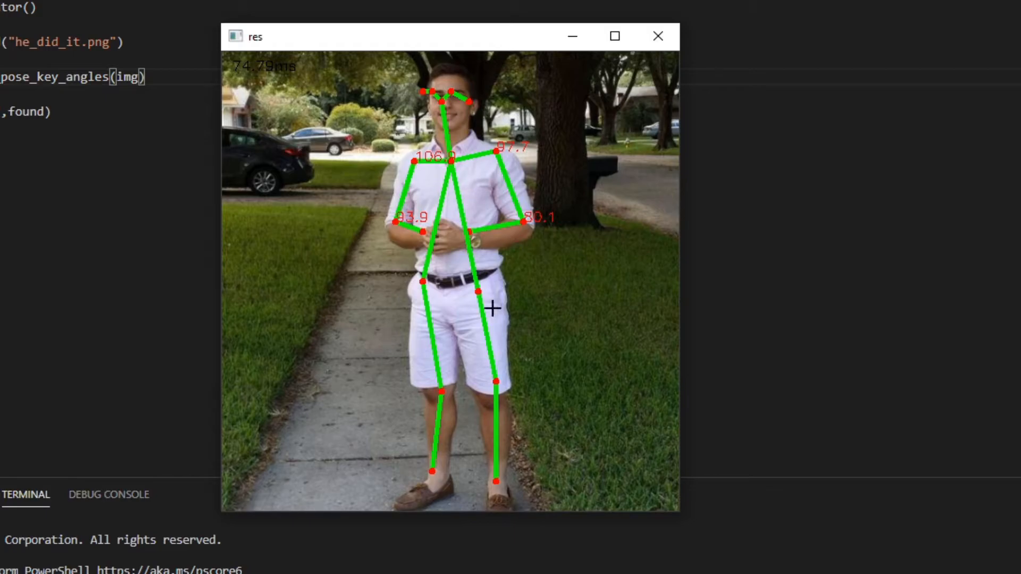
mouse_move(447, 402)
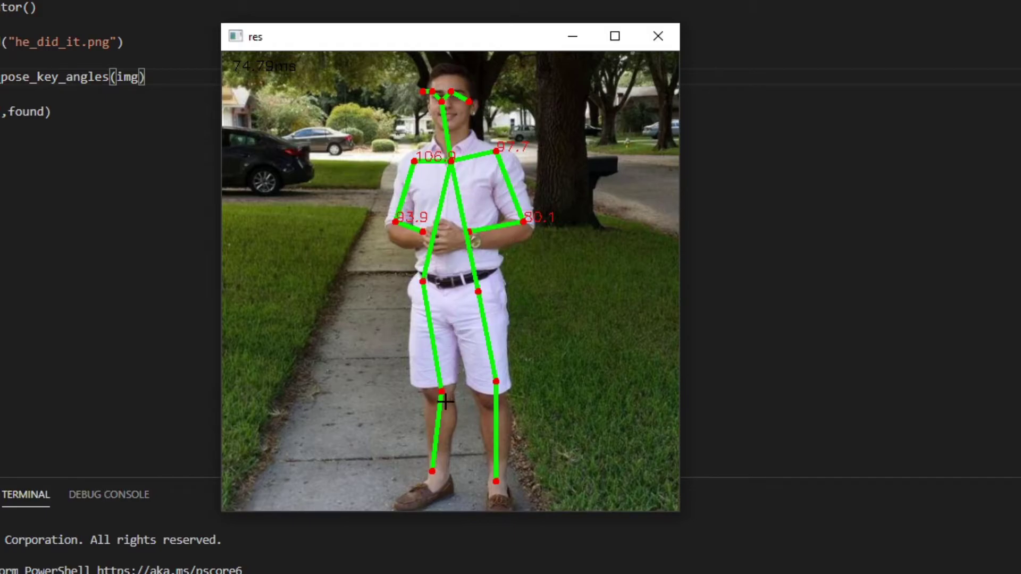
mouse_move(437, 438)
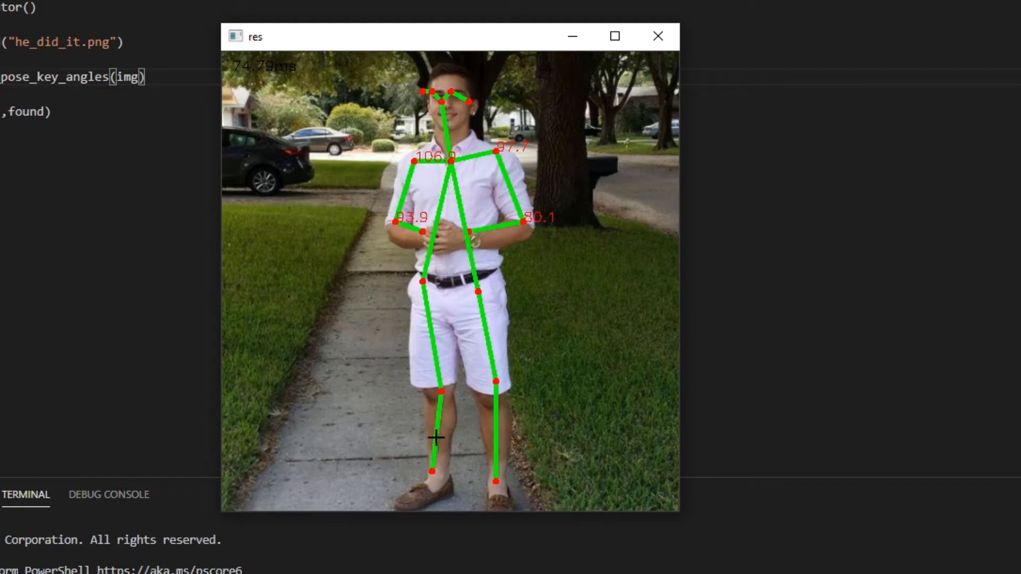
mouse_move(444, 354)
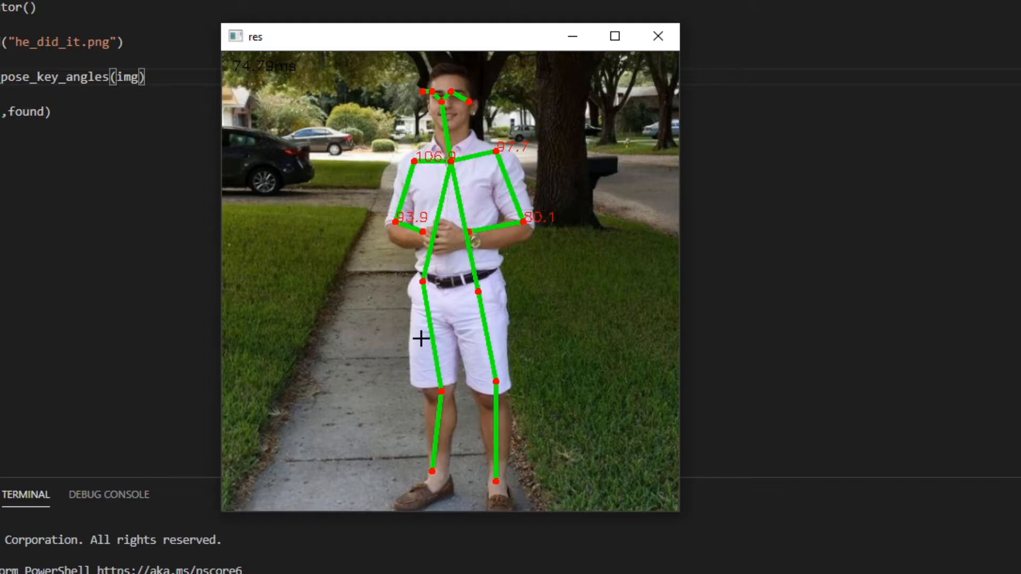
mouse_move(429, 298)
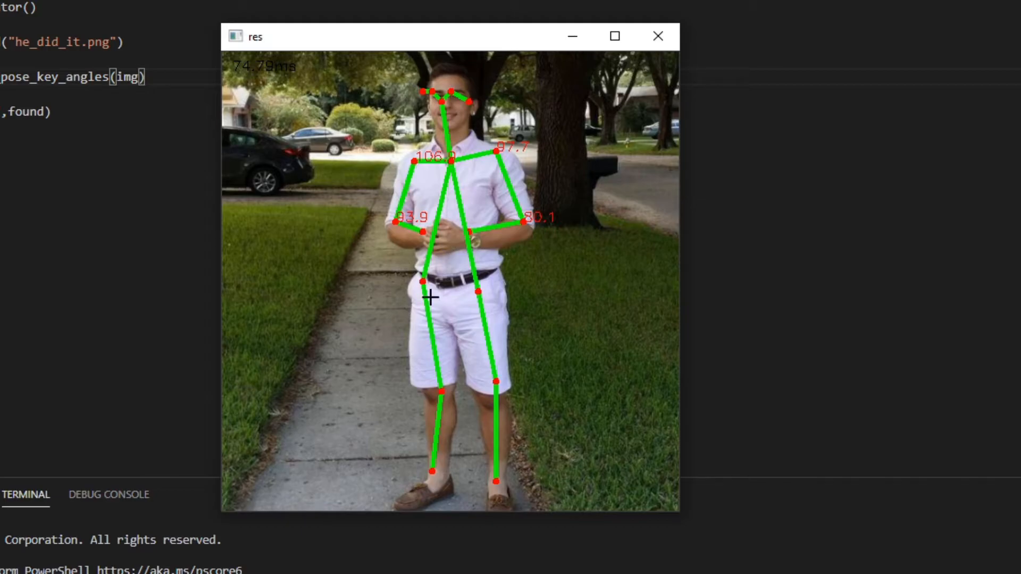
mouse_move(439, 347)
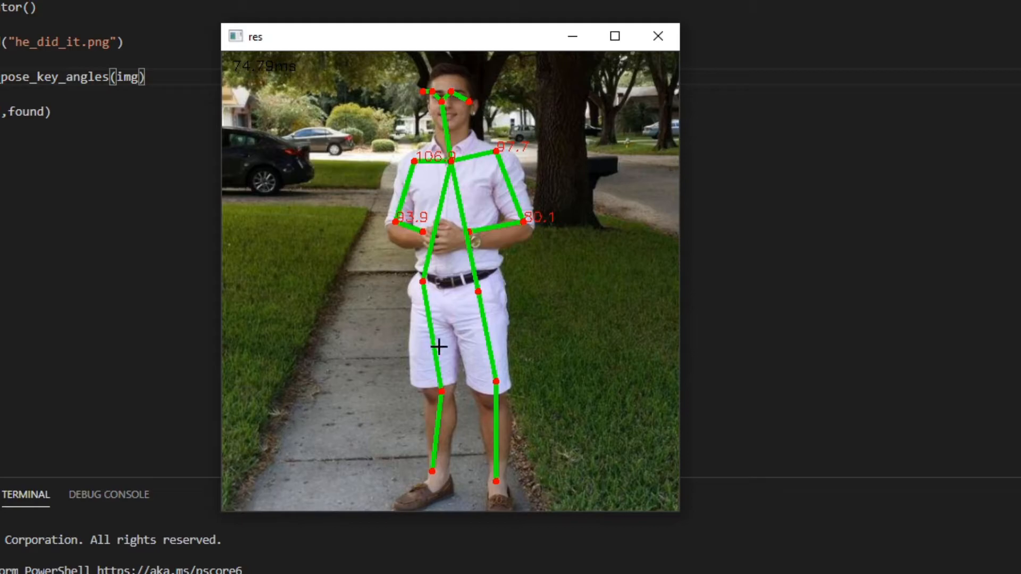
mouse_move(421, 316)
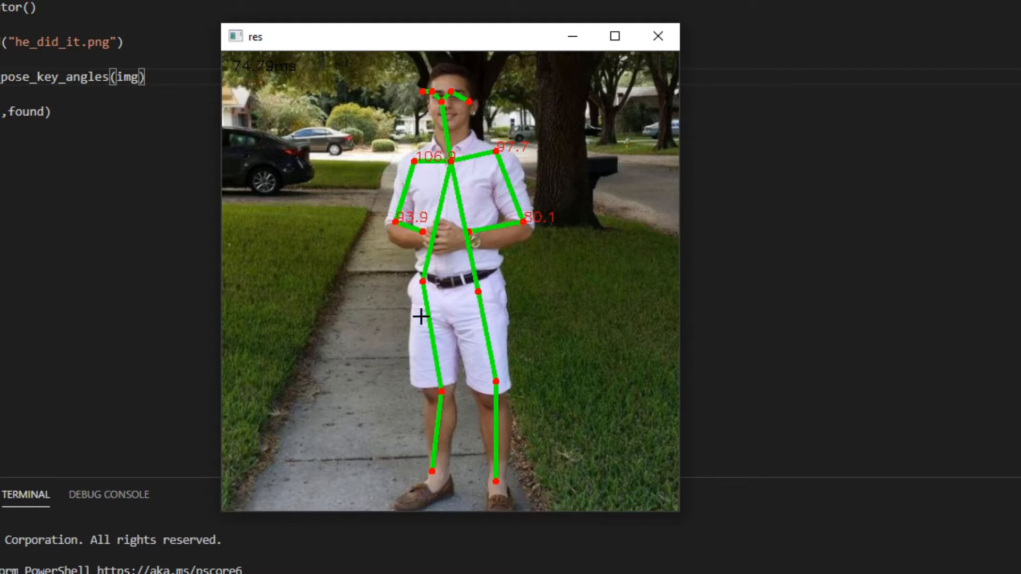
mouse_move(447, 446)
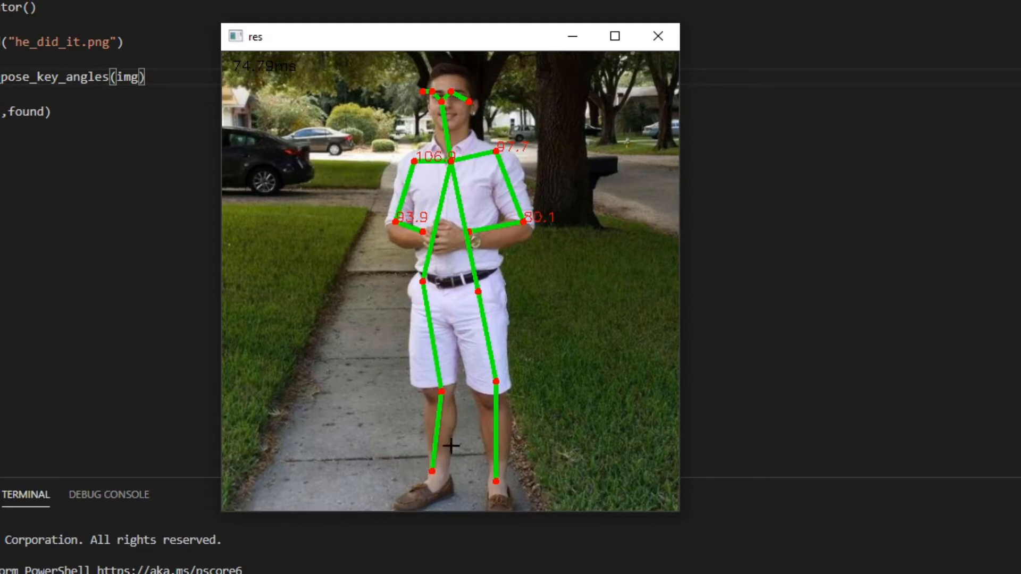
mouse_move(428, 471)
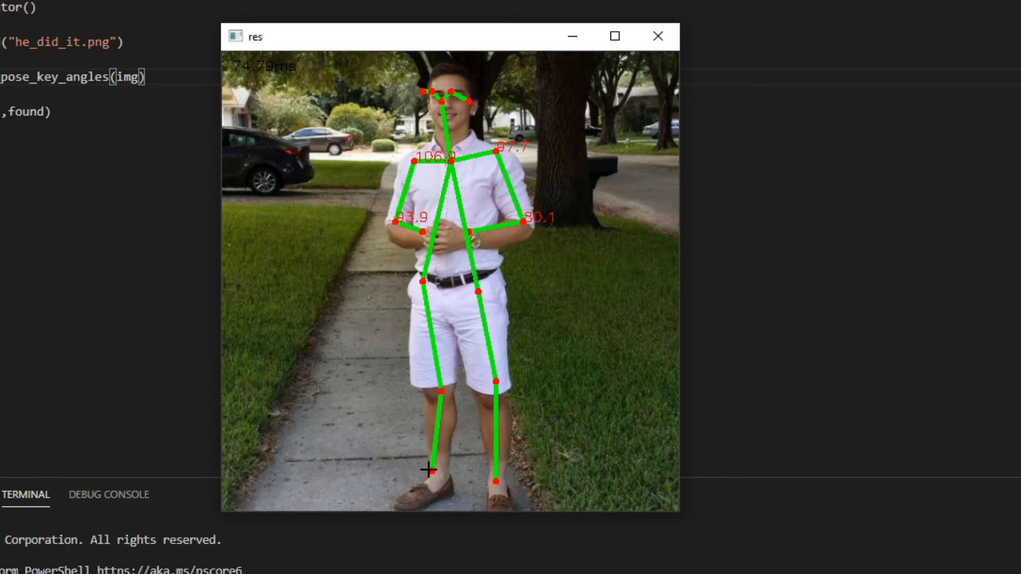
mouse_move(427, 266)
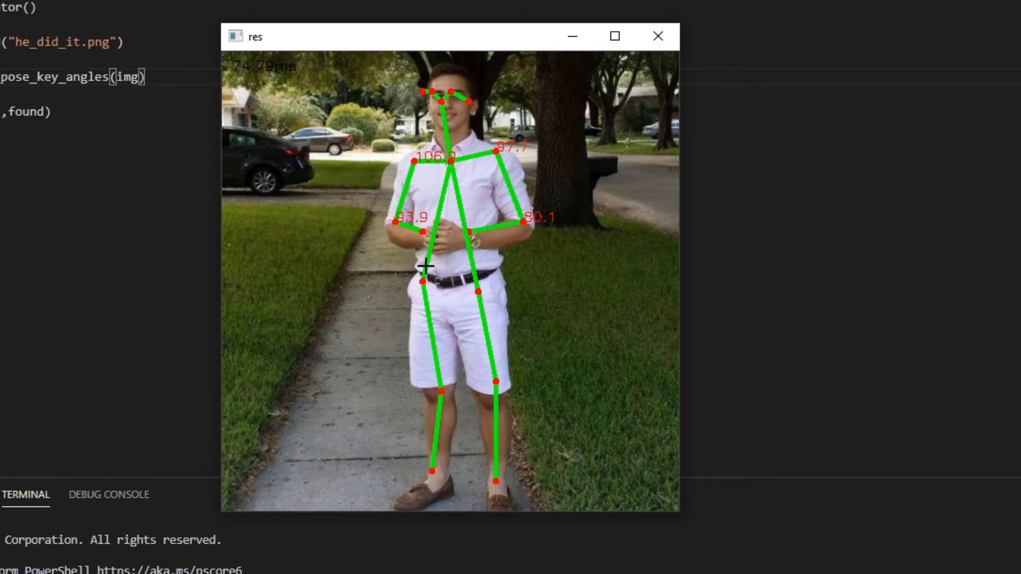
mouse_move(435, 307)
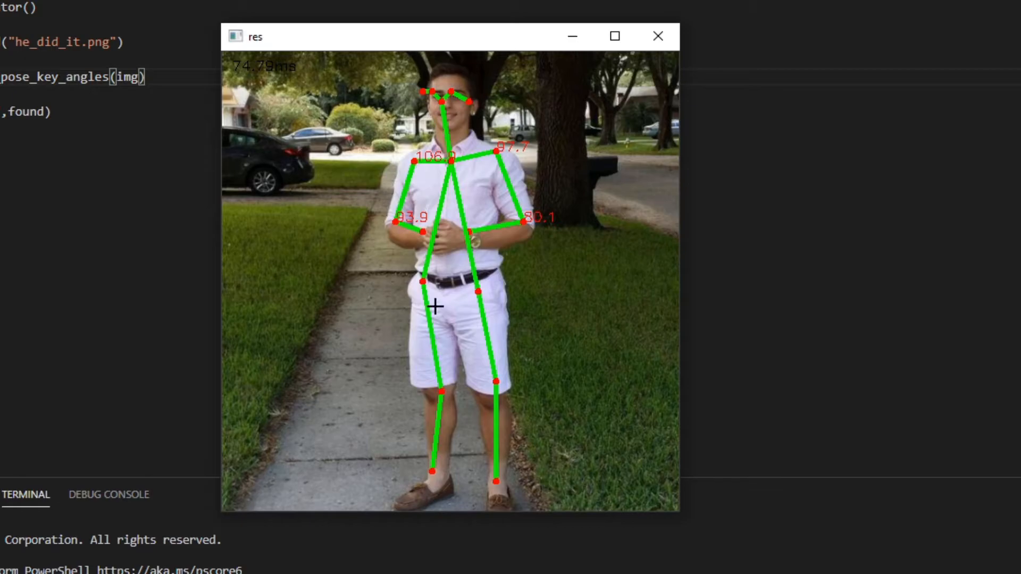
mouse_move(393, 222)
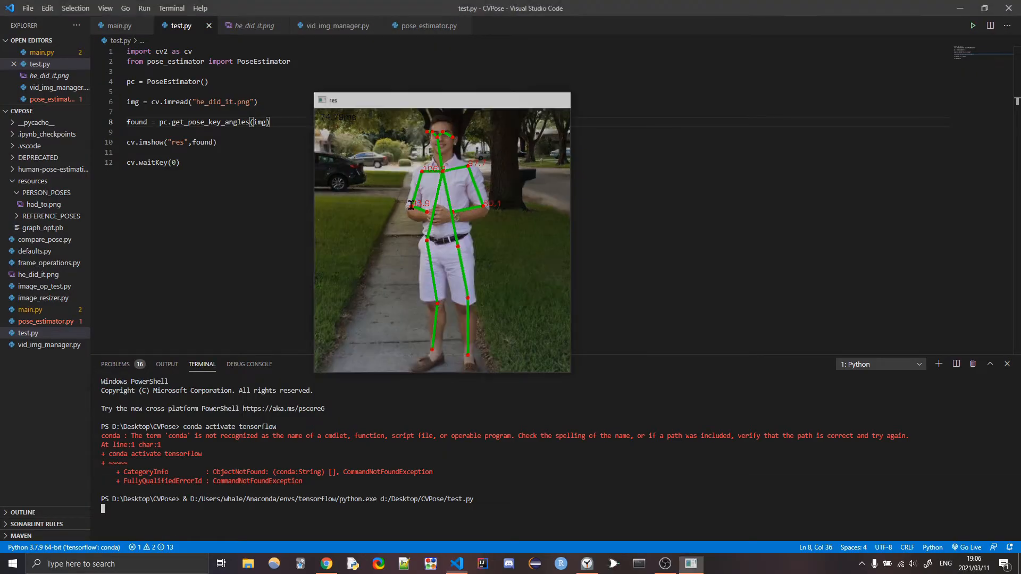
Step: Add ',wantBlank=True' to get_pose_key_angles(img) and rerun test.py
type(",")
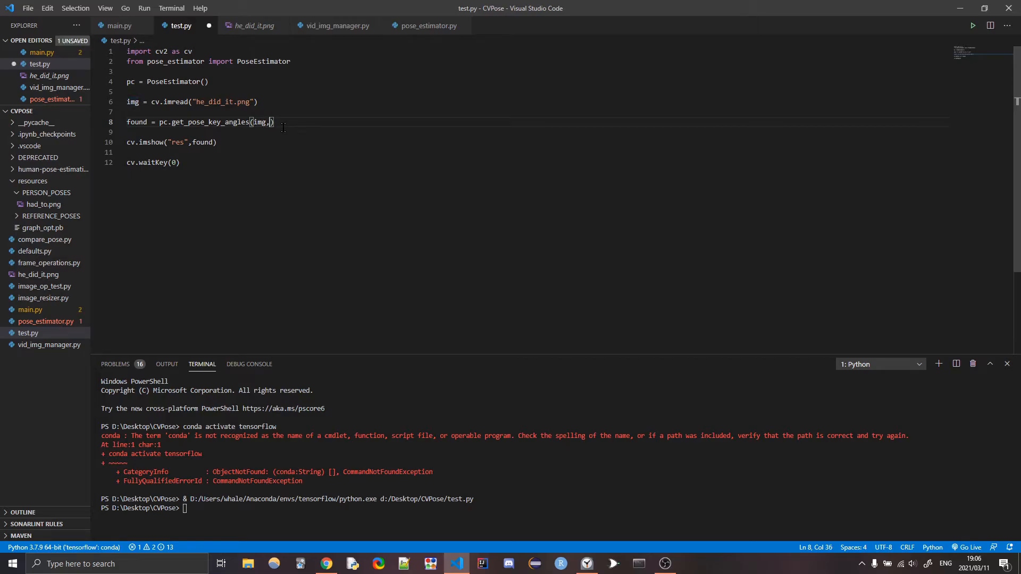
type("wantB")
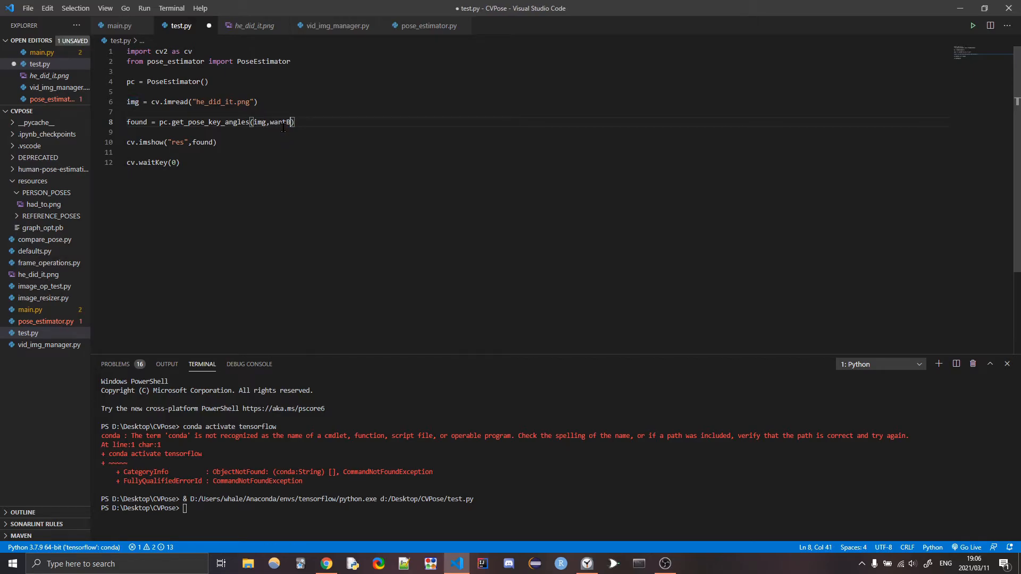
type("lank=True")
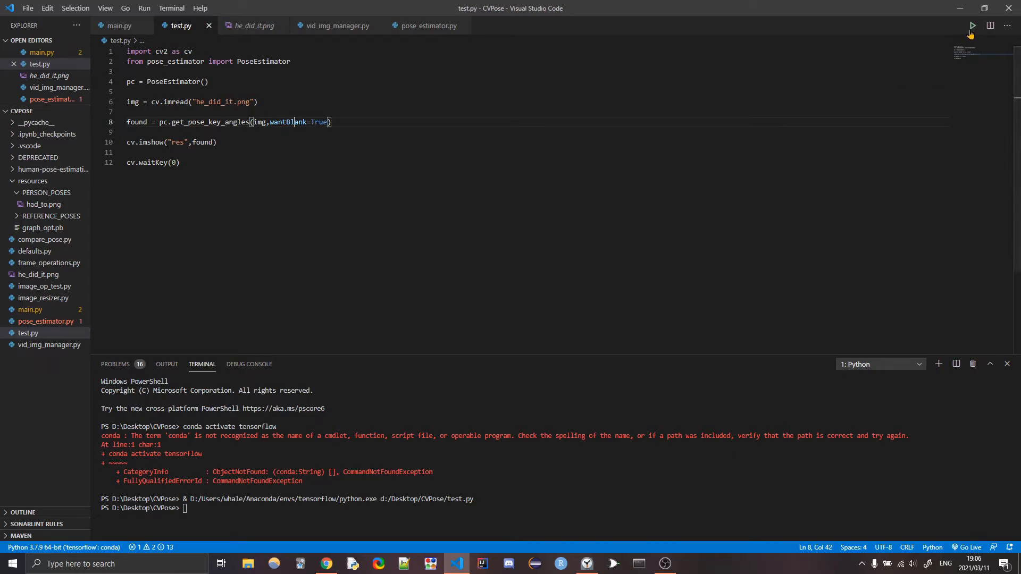
left_click(971, 26)
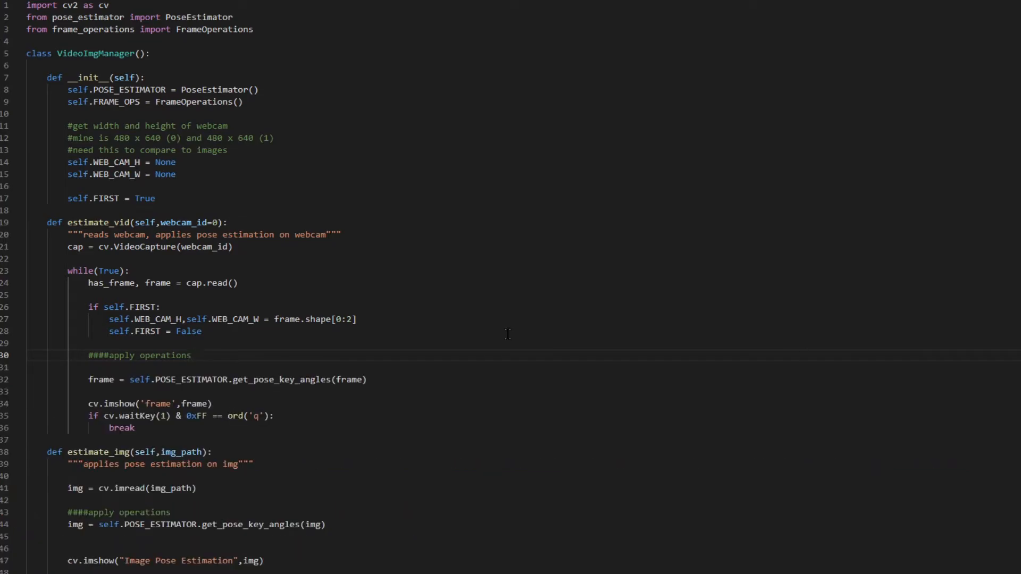
mouse_move(399, 206)
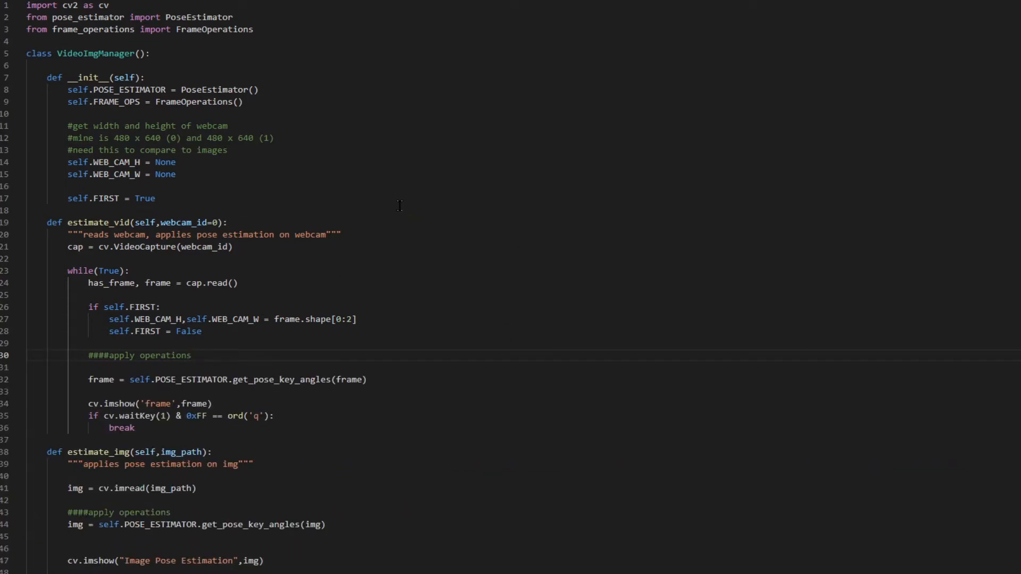
Step: Scroll pose_estimator.py to the wantBlank branch drawing skeleton lines and joint dots
scroll("down", 3)
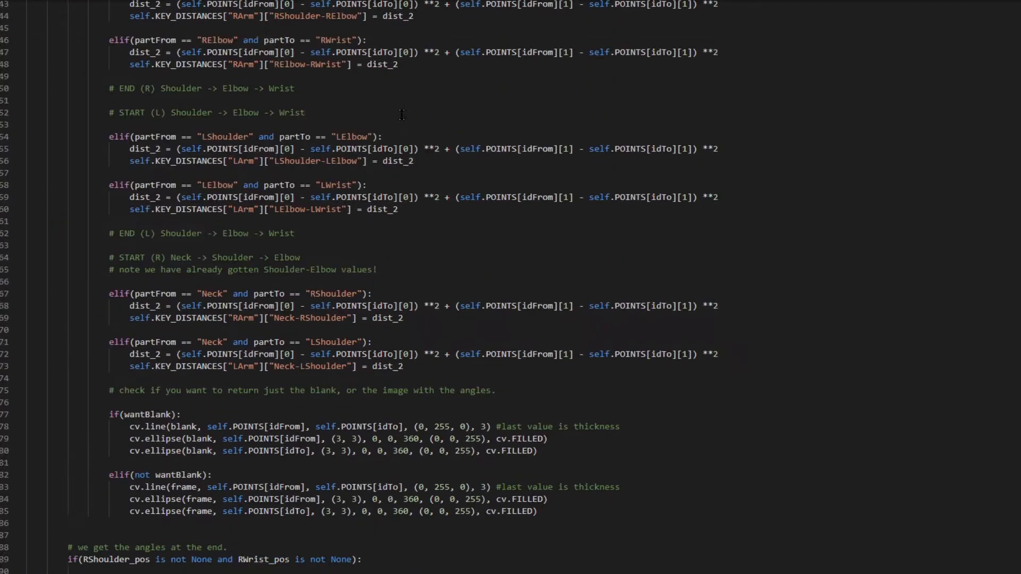
scroll("up", 3)
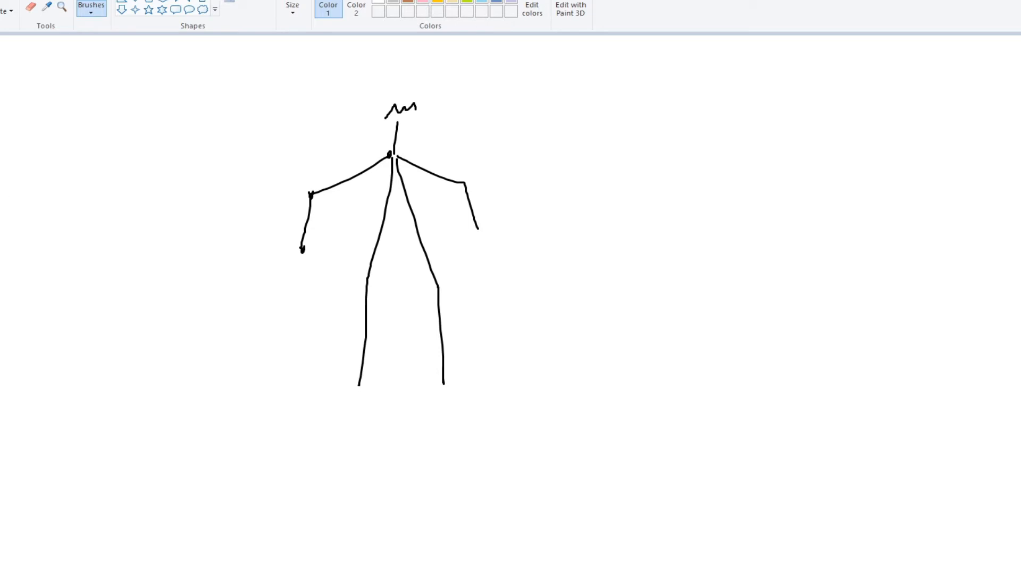
mouse_move(807, 322)
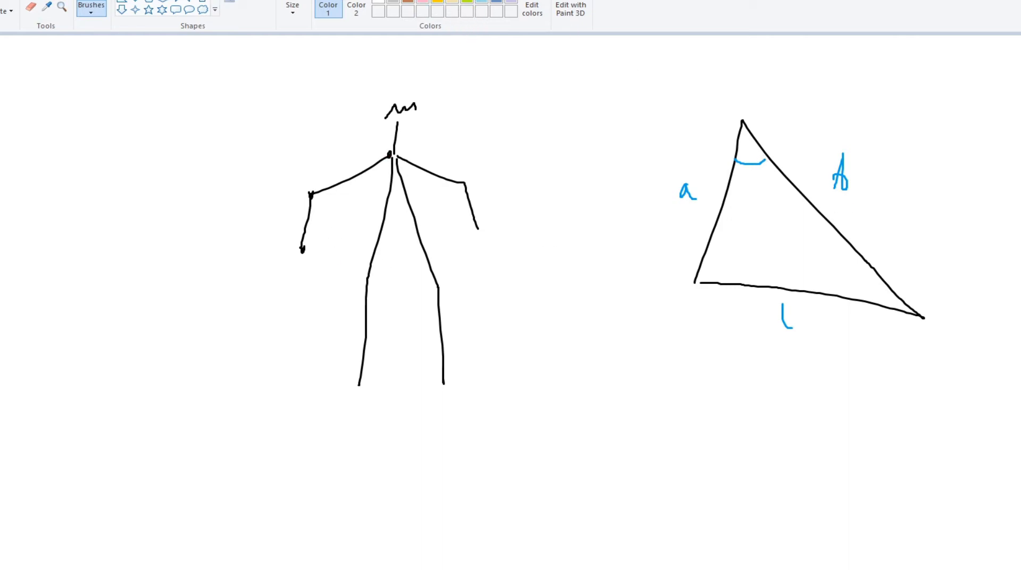
Step: Trace the stick figure's left arm in green, then close Paint without saving
left_click_drag(387, 155, 302, 250)
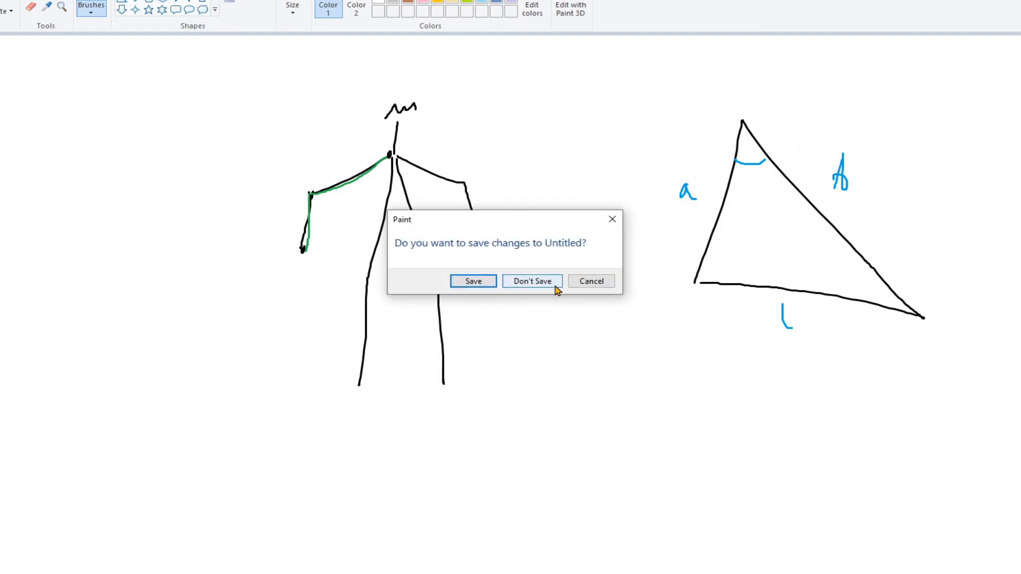
left_click(531, 281)
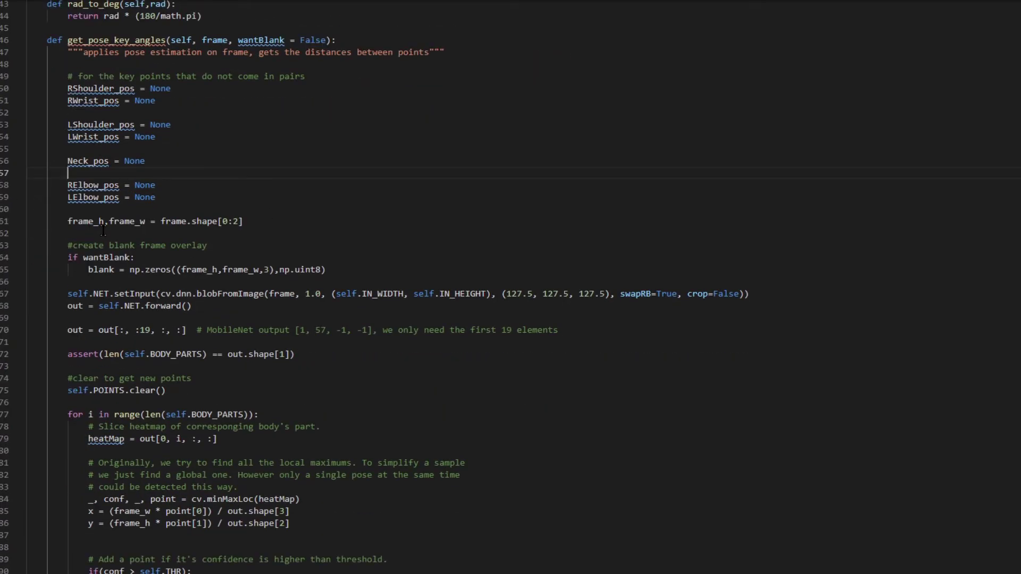
Step: Scroll through get_pose_key_angles to the law-of-cosines angle calculation blocks
scroll("down", 3)
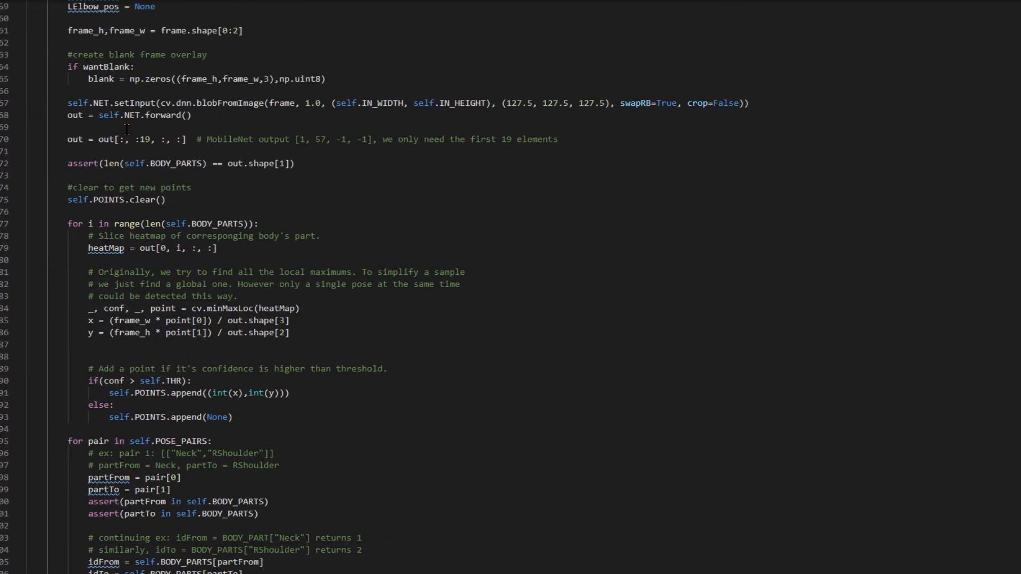
scroll("down", 3)
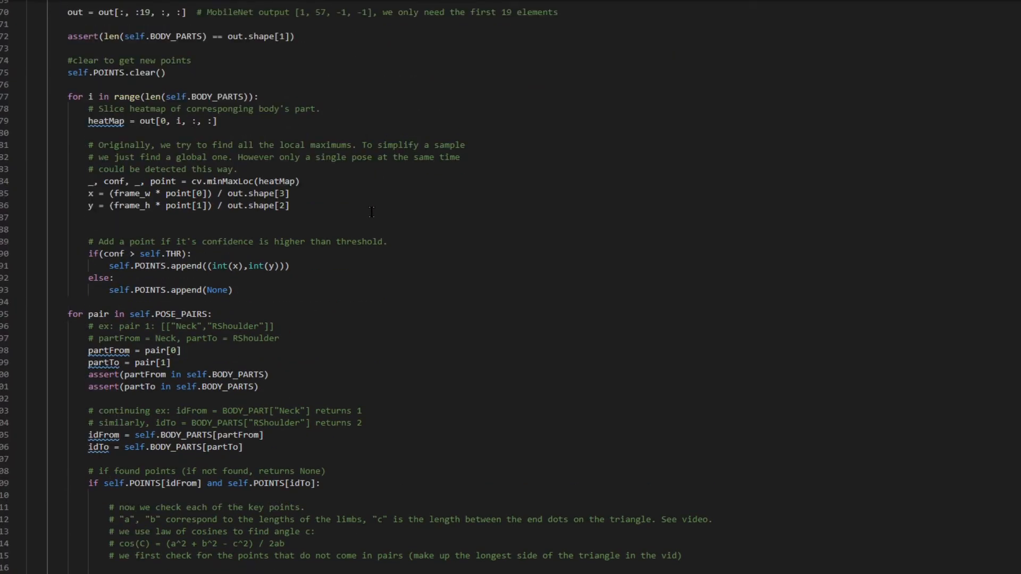
scroll("down", 3)
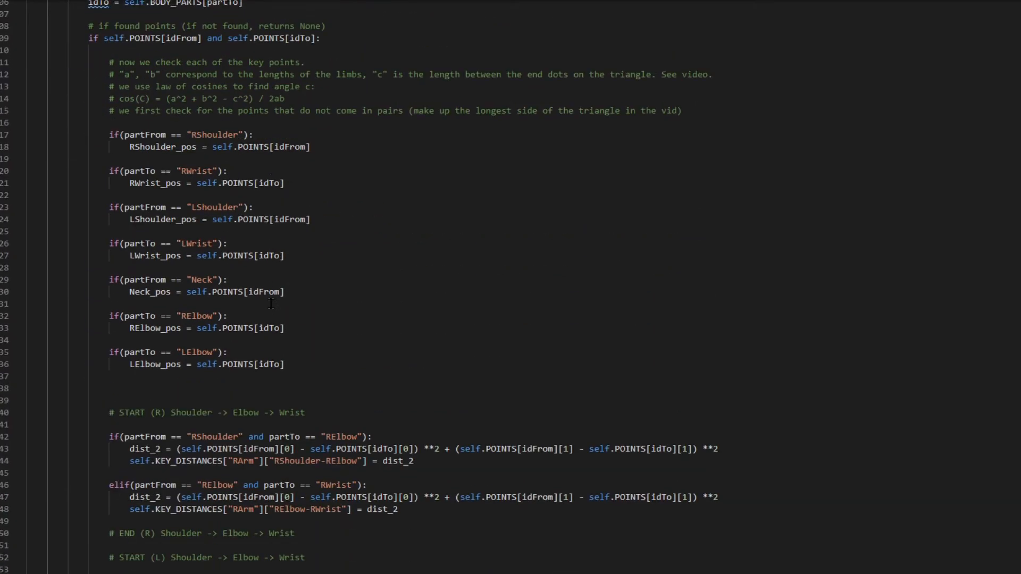
scroll("down", 3)
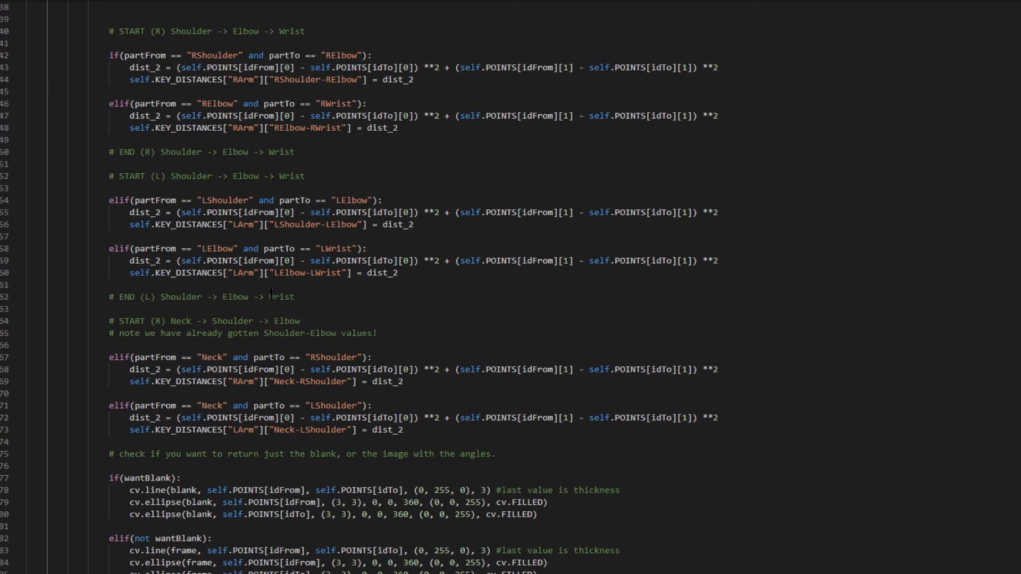
scroll("down", 3)
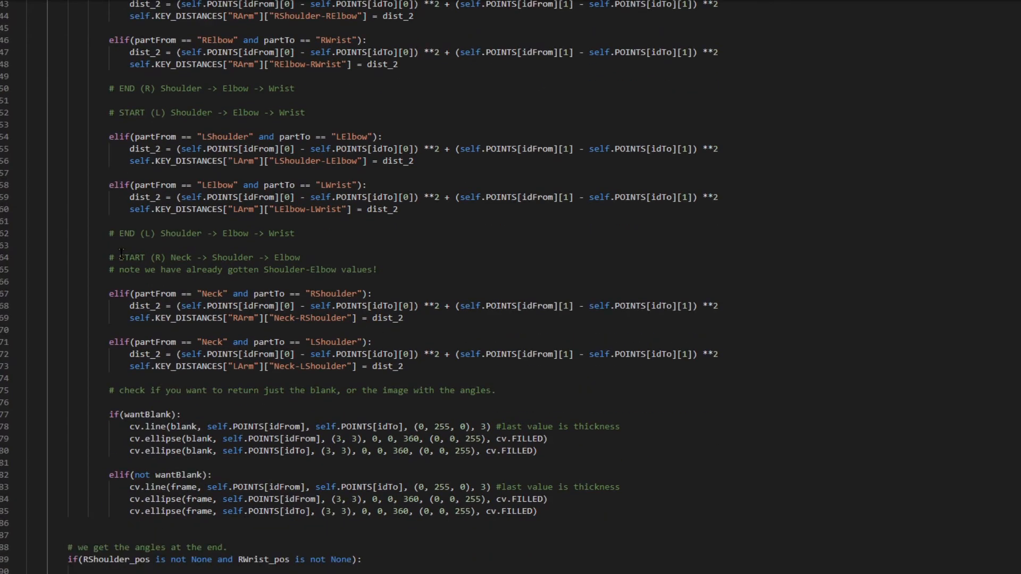
scroll("down", 3)
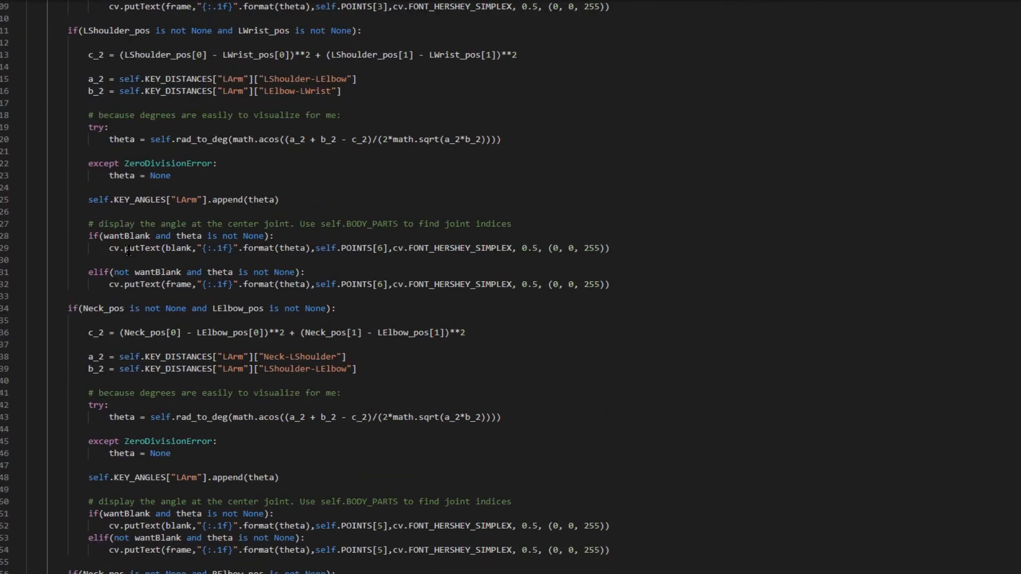
scroll("down", 3)
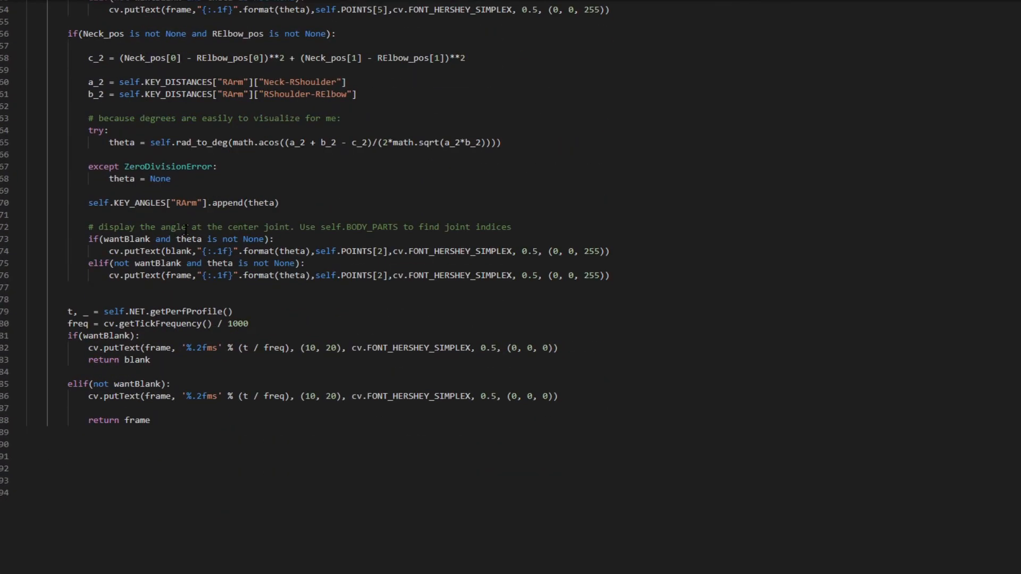
scroll("up", 3)
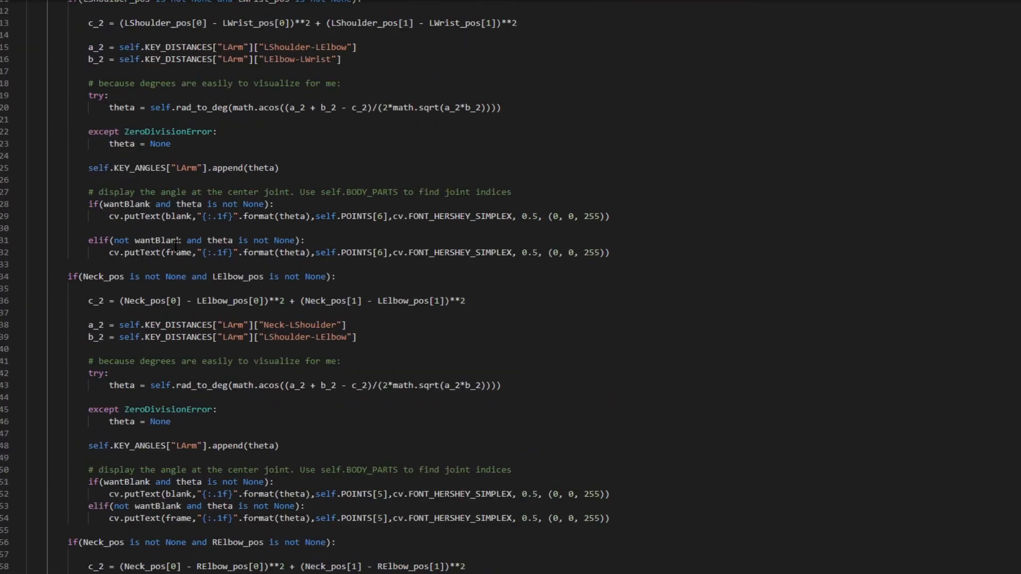
scroll("up", 3)
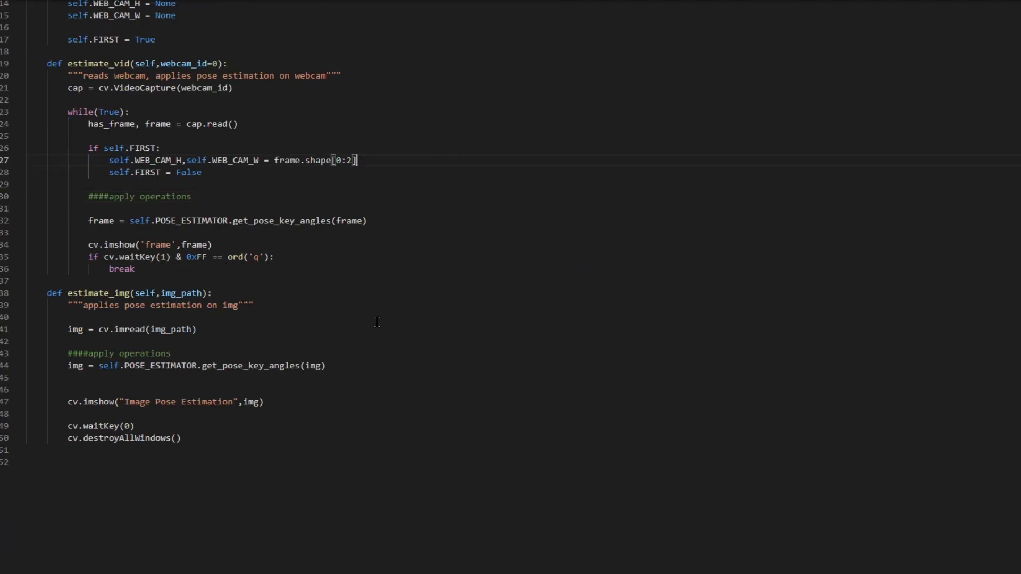
mouse_move(344, 273)
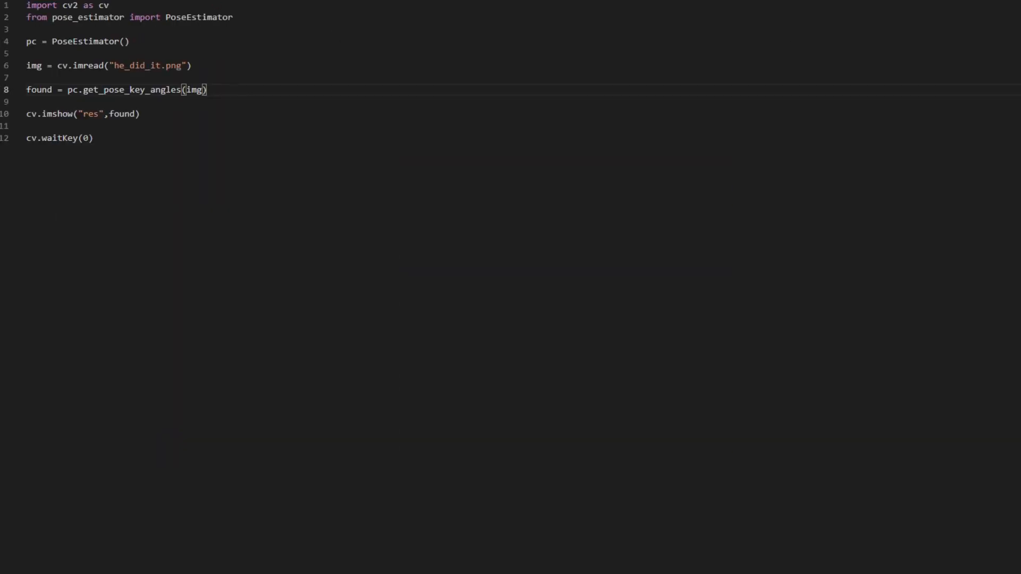
mouse_move(502, 211)
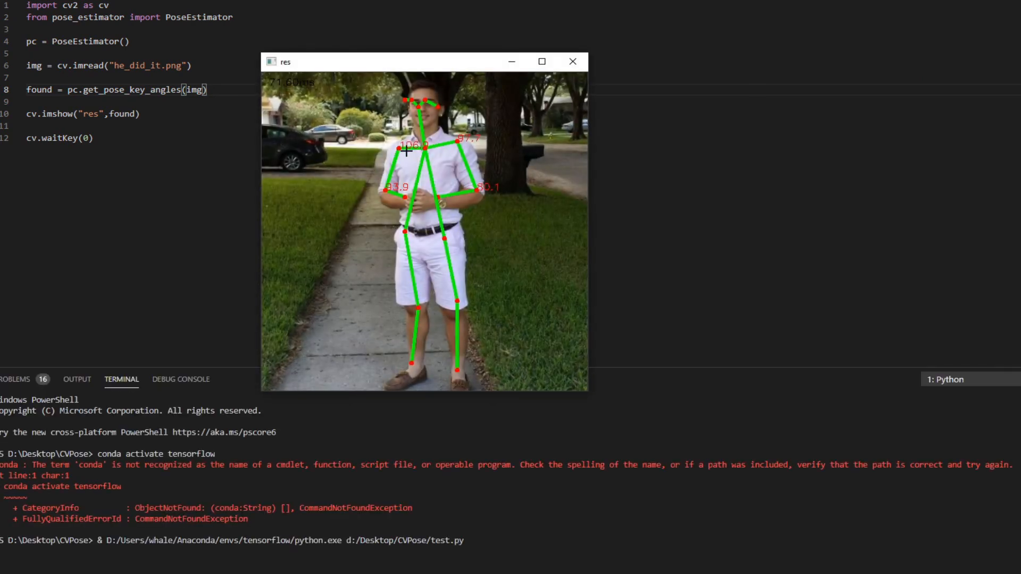
mouse_move(374, 145)
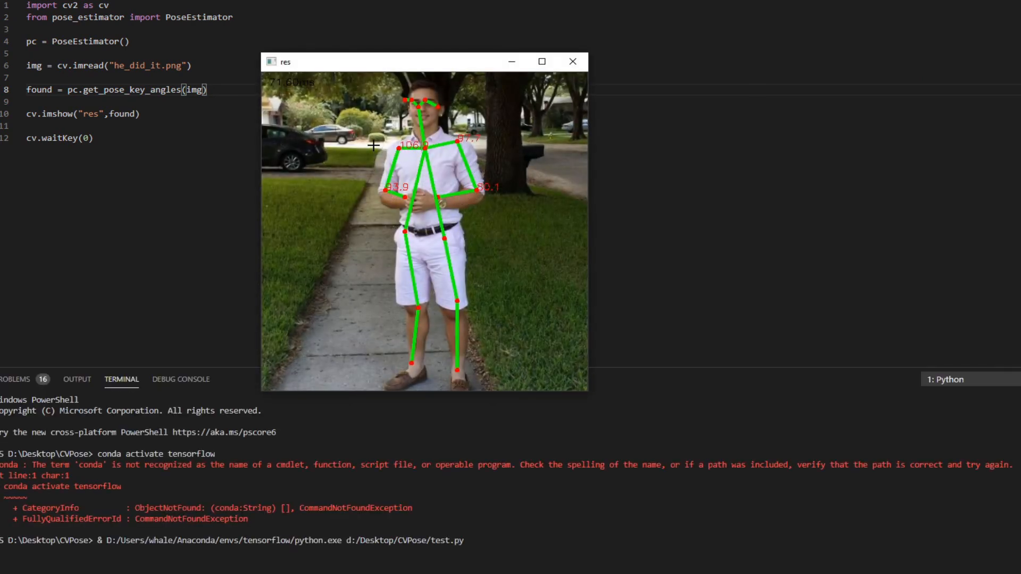
mouse_move(521, 234)
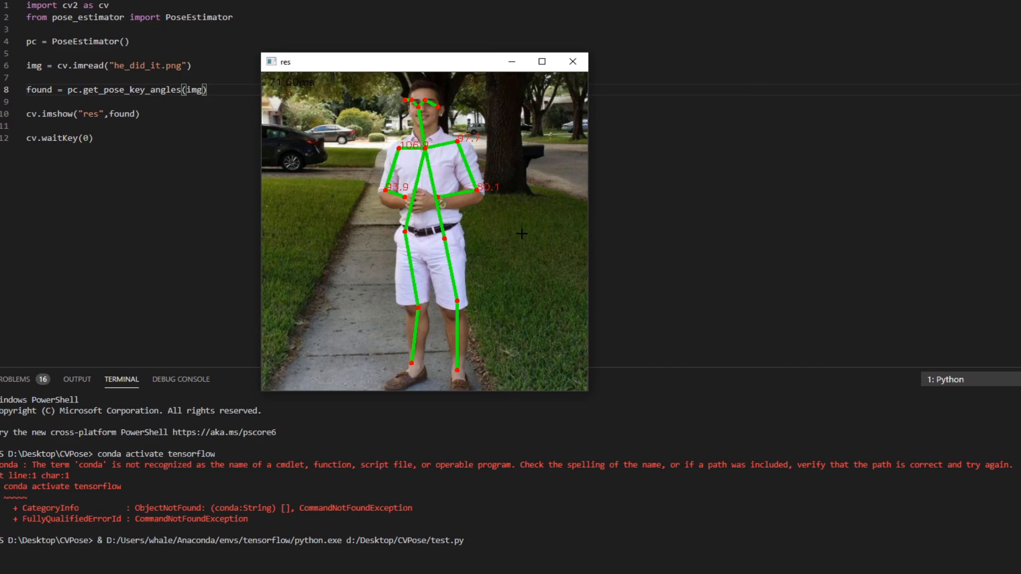
mouse_move(475, 267)
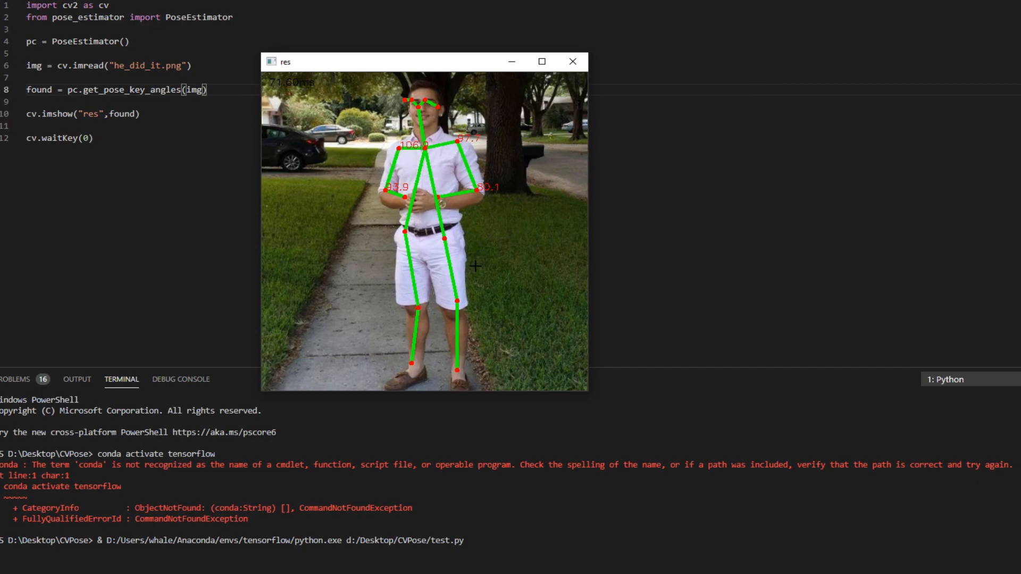